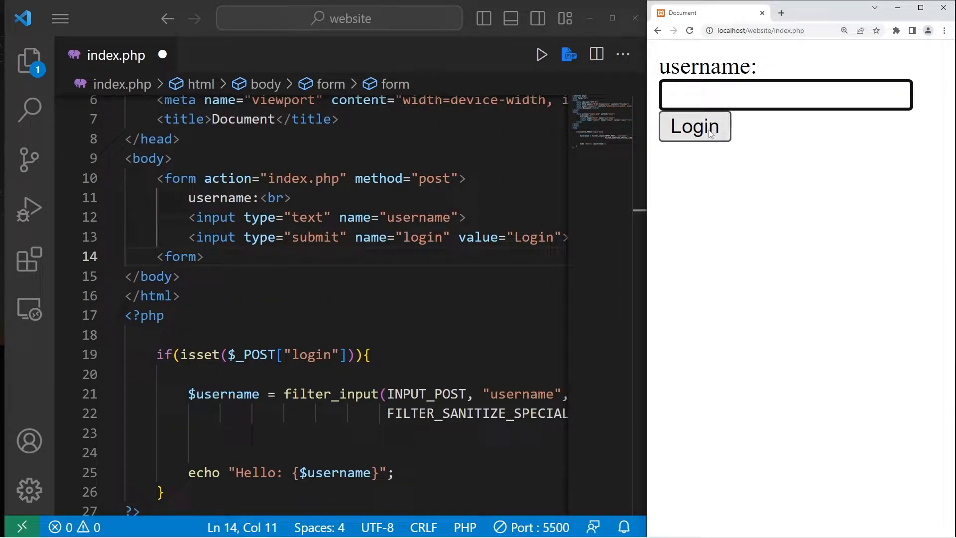
Step: Clear index.php back to the HTML boilerplate with an empty <?php ?> block
click(695, 126)
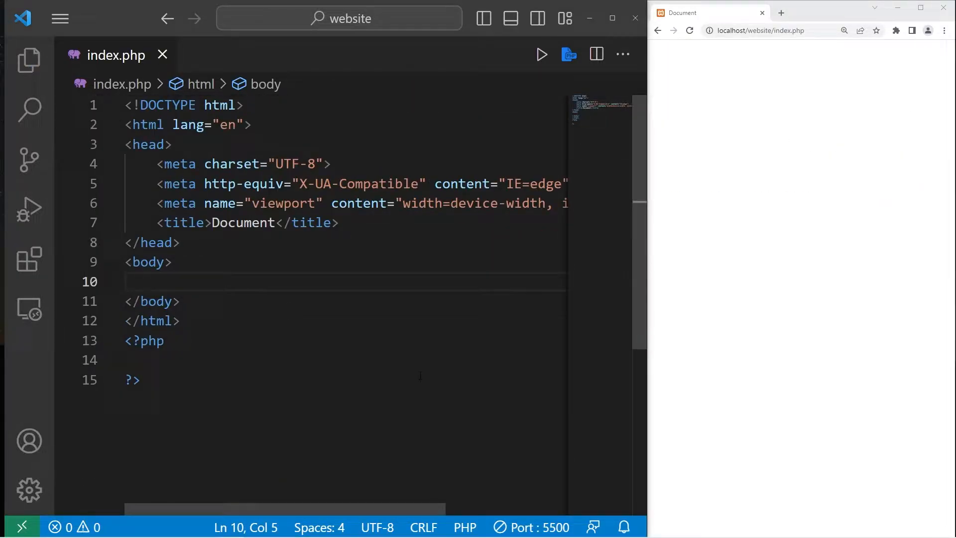
Step: Add a form posting to index.php with a text input named username and a login submit button
text(<form)
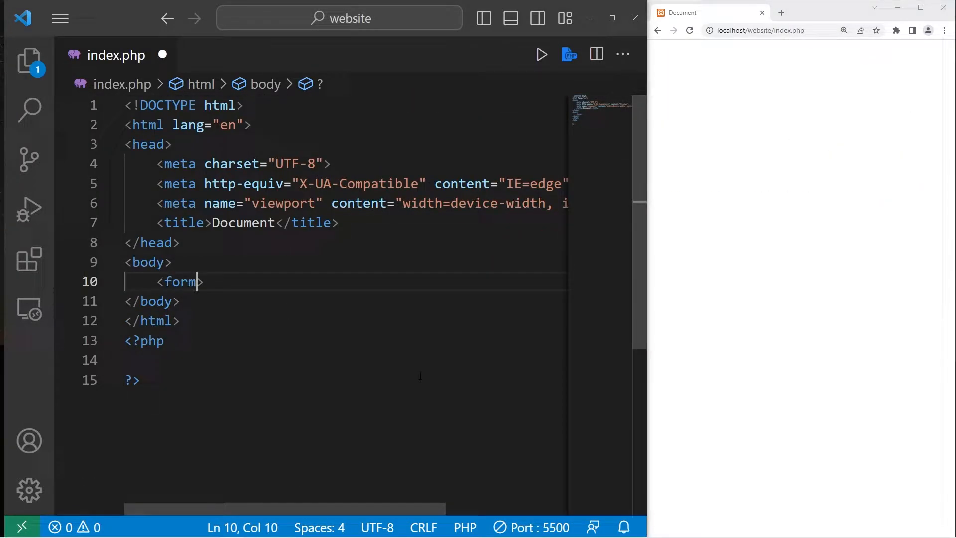
text(>)
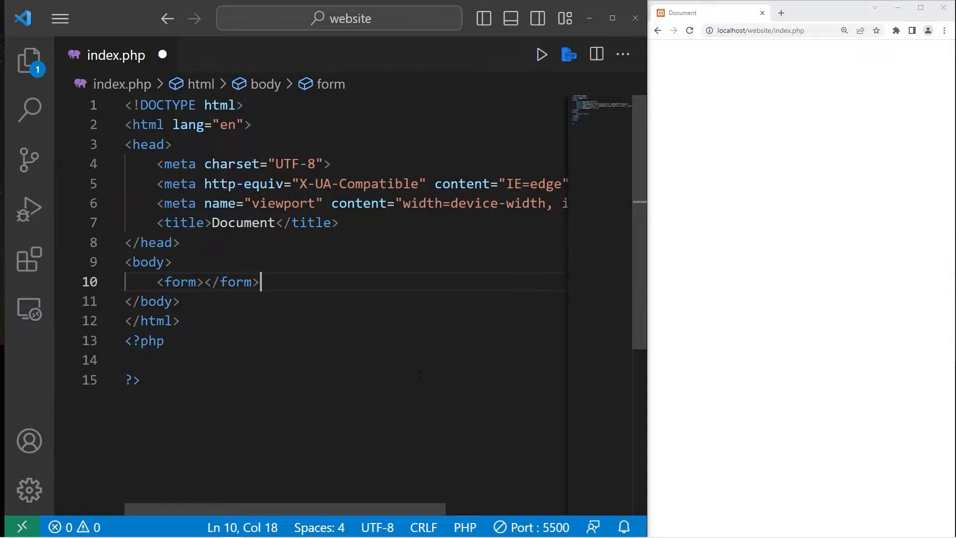
text(action="index.php">)
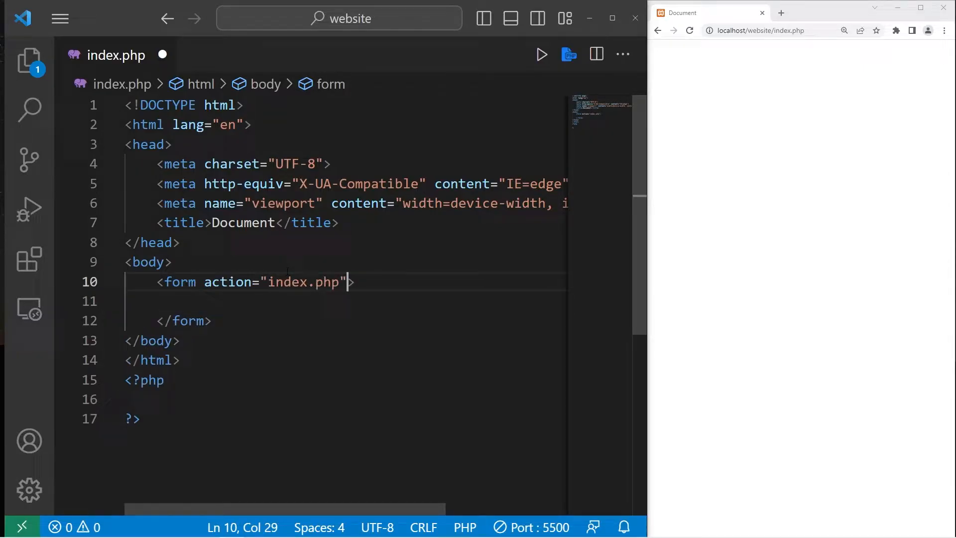
text(method="post">)
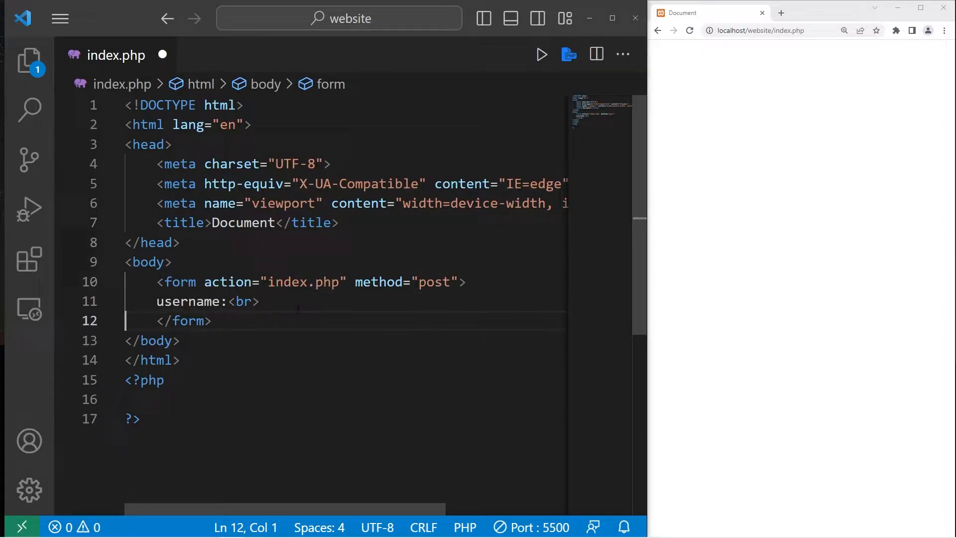
text(<input type="text" >)
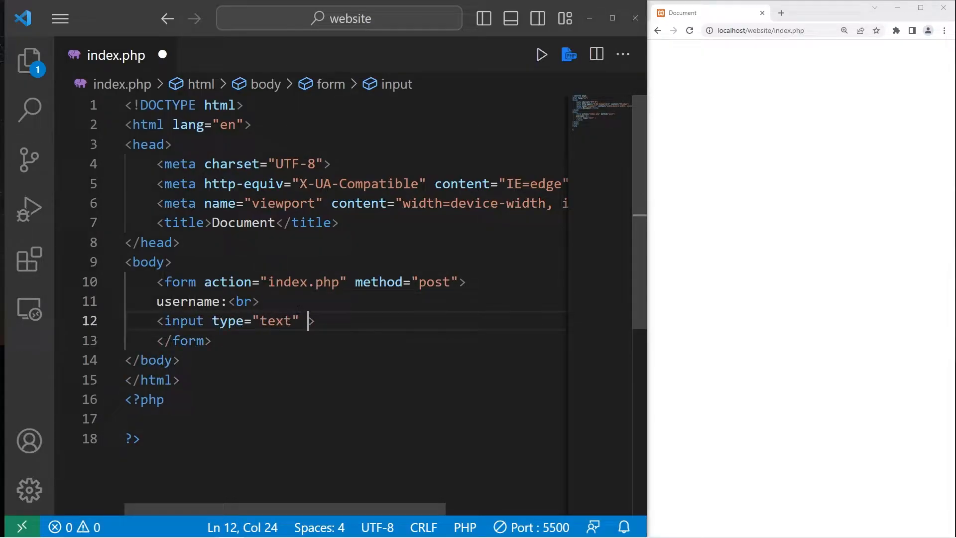
text(name="username"><br>)
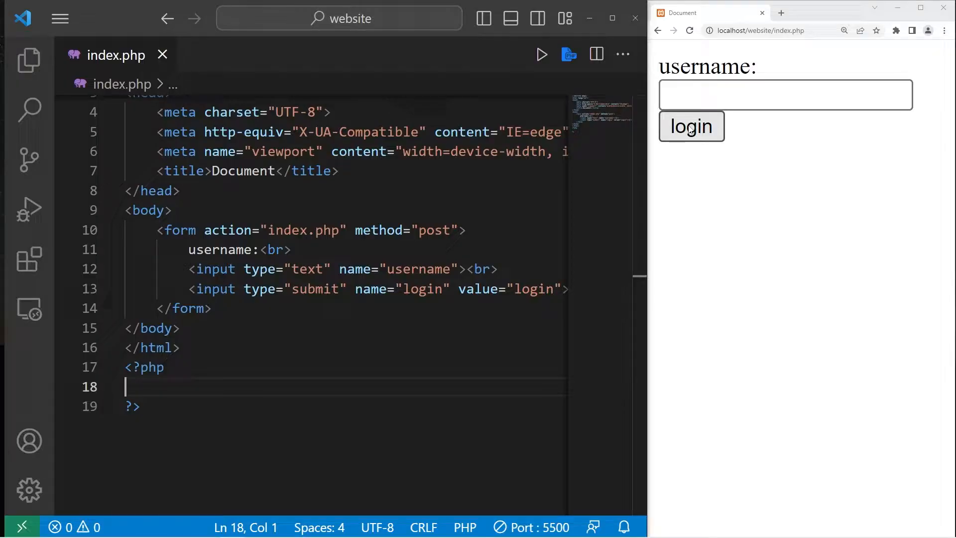
scroll(down, 3)
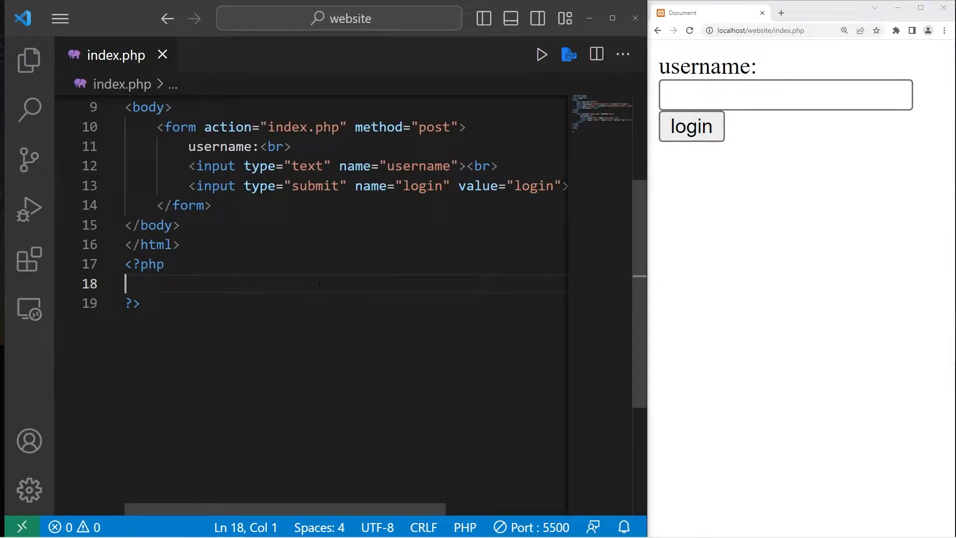
Step: Write if(isset($_POST["login"])) and store $_POST["username"] in $username
text(if)
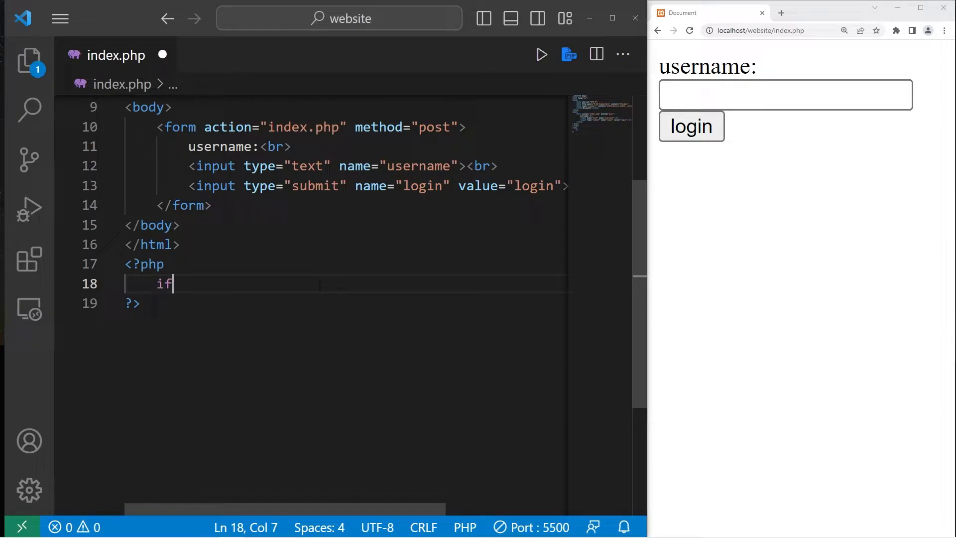
text((){)
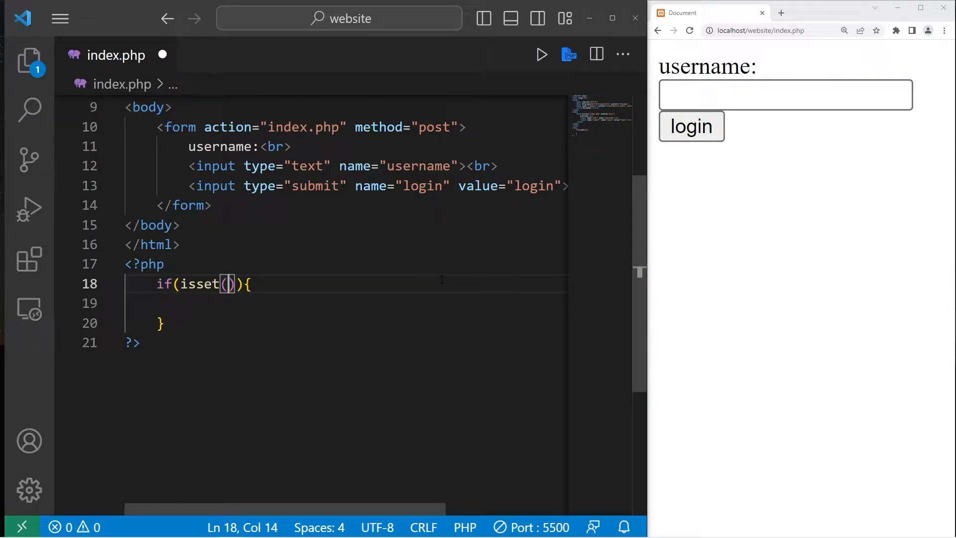
text($_POST[])
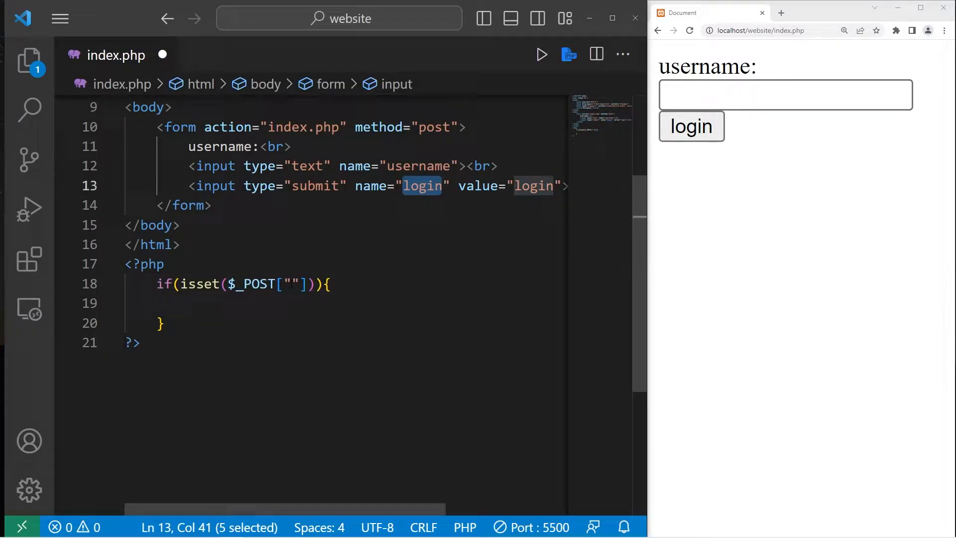
text(login)
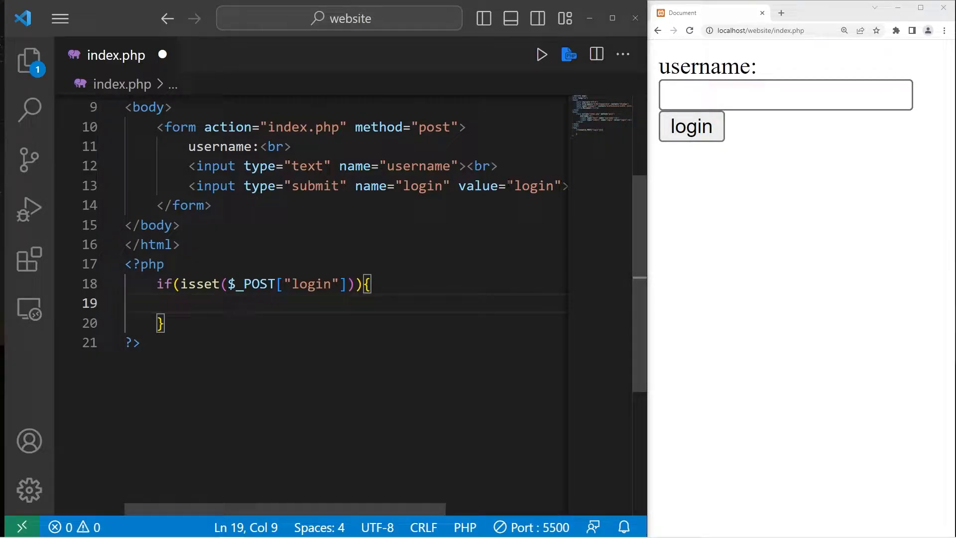
text($username =)
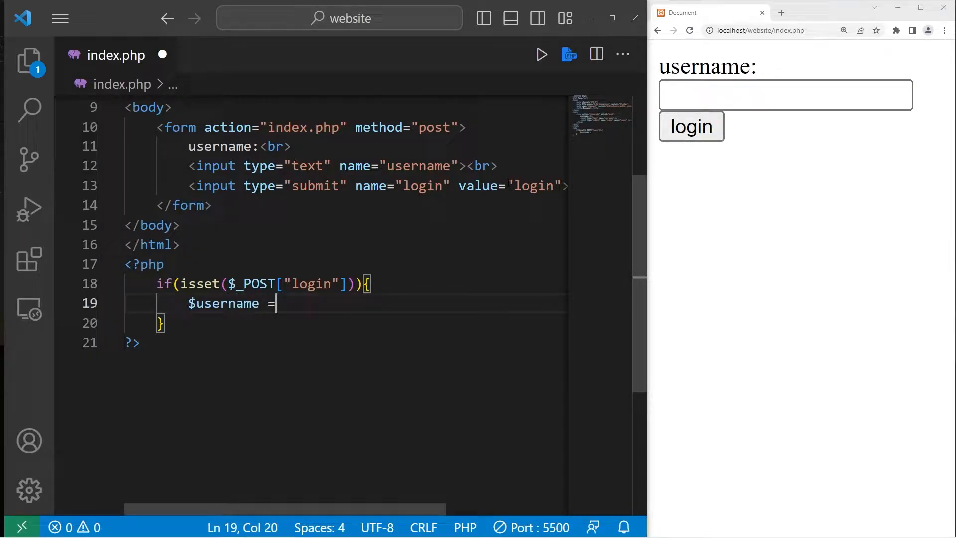
text($_)
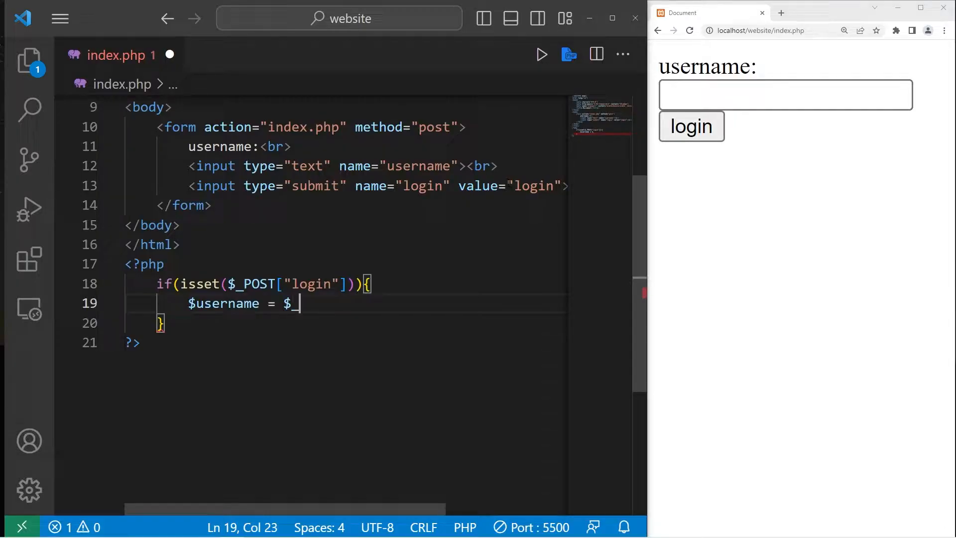
text(_POST[];)
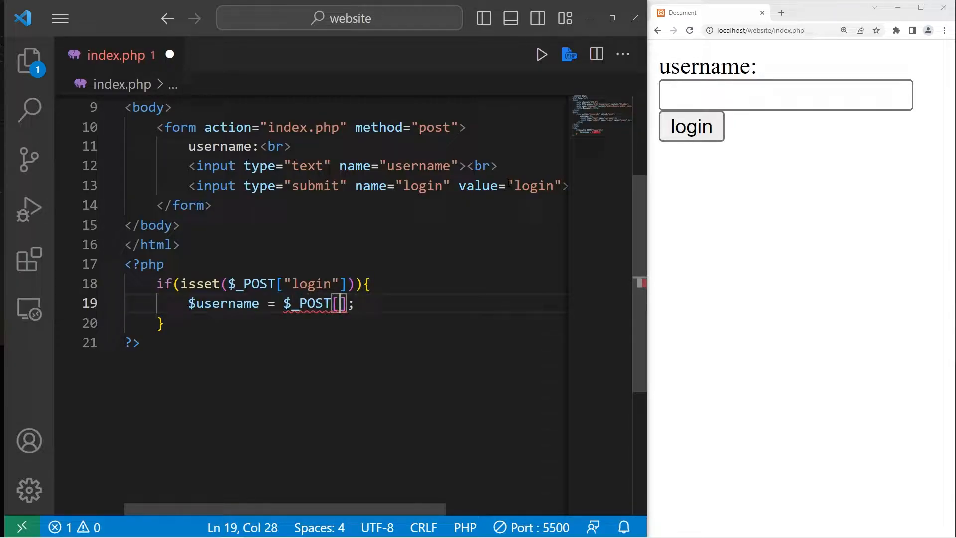
text("username")
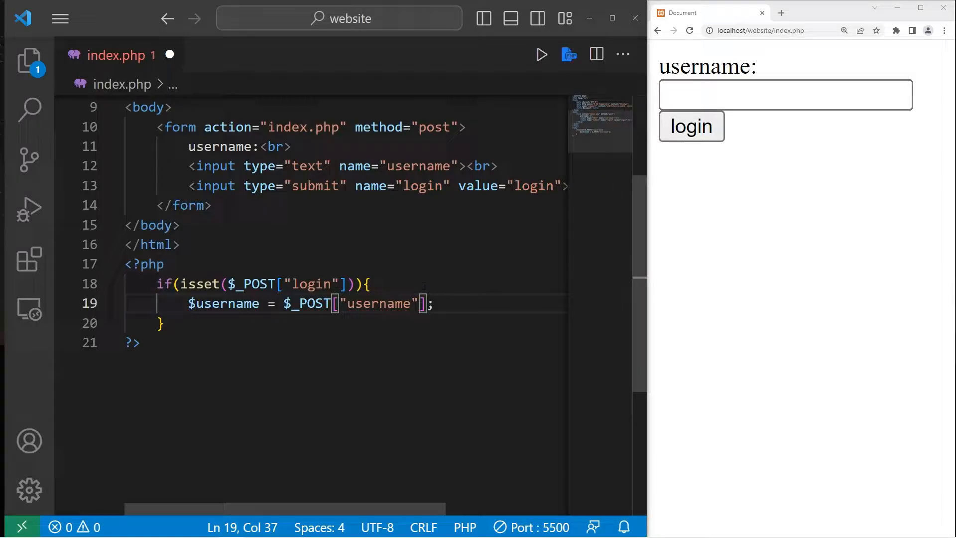
key(Enter)
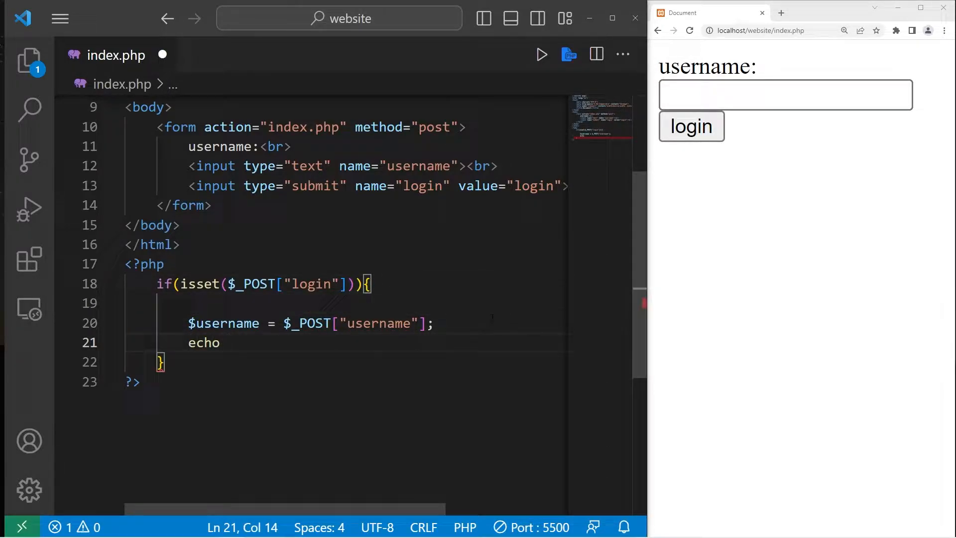
Step: Echo the greeting "Hello {$username}" inside the if block
text("")
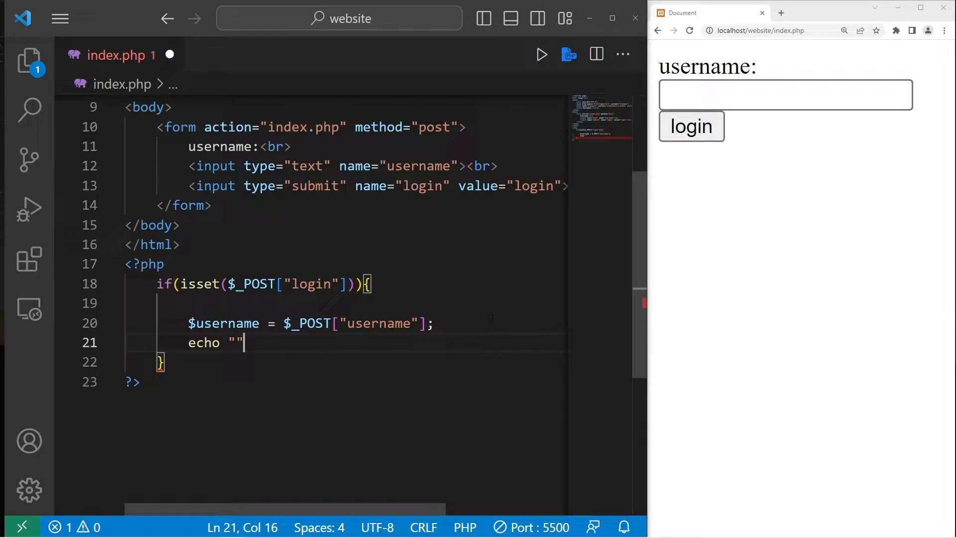
text(Hell;)
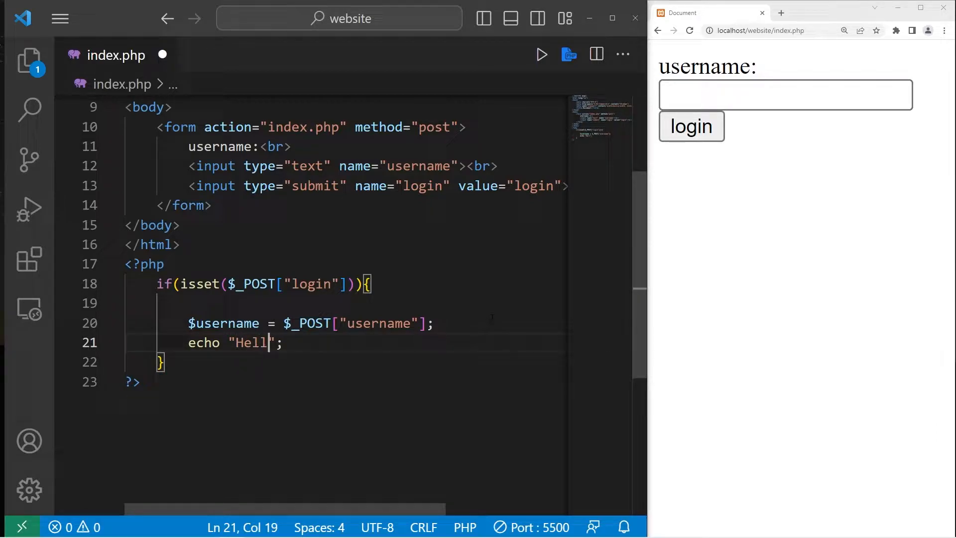
text(o {})
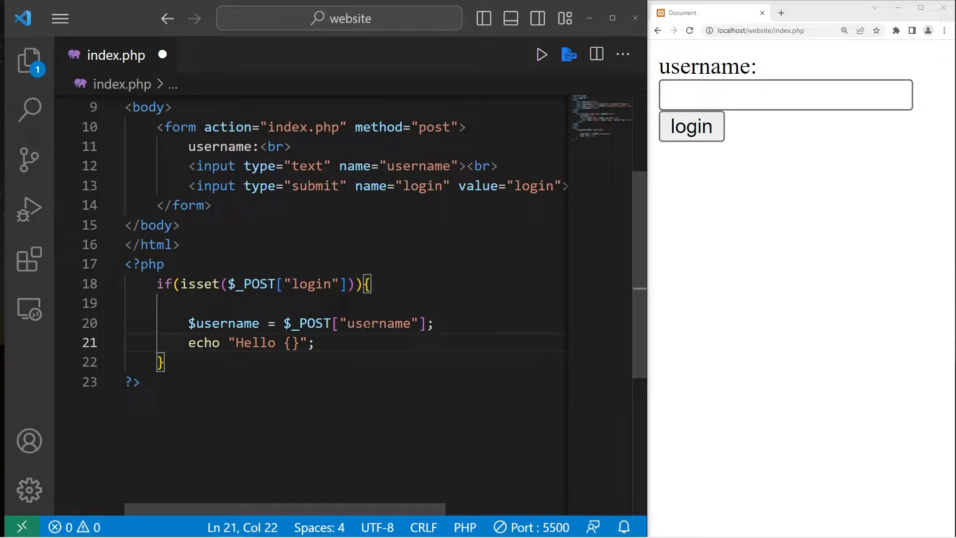
text($username)
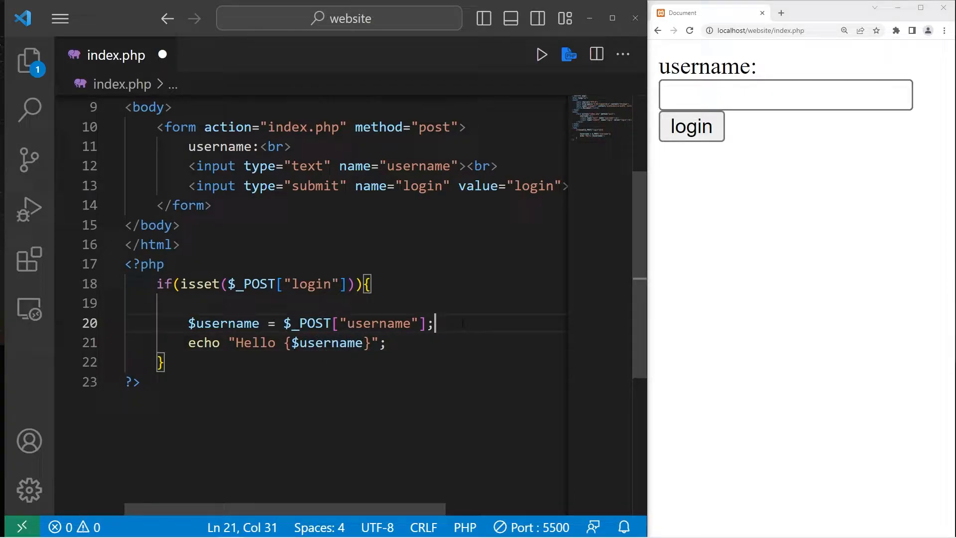
key(Enter)
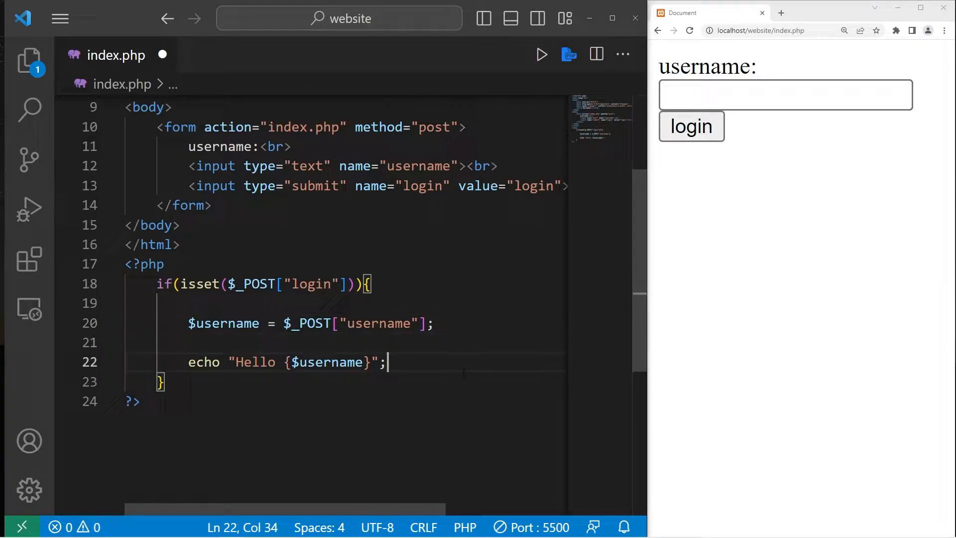
Step: Submit BroCode as the username so the page shows Hello BroCode
click(766, 95)
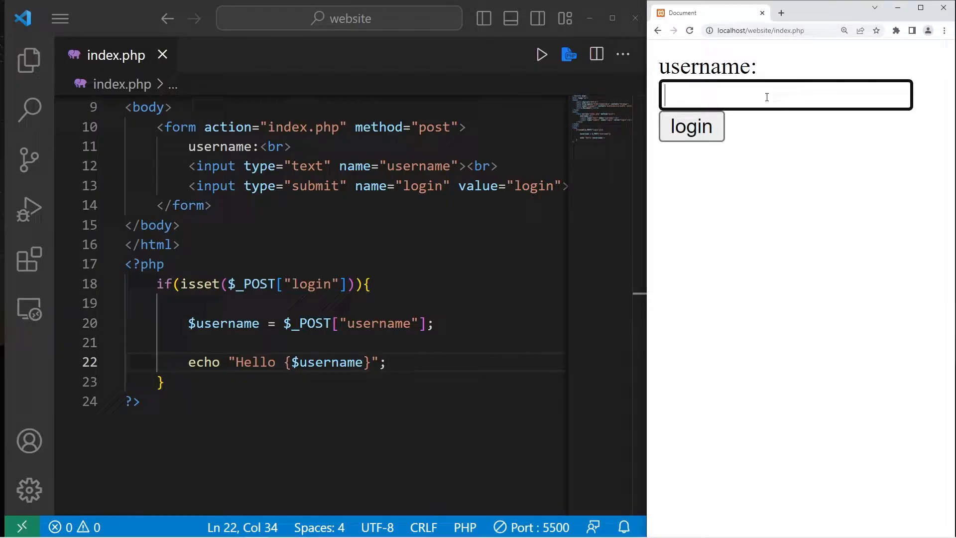
click(691, 126)
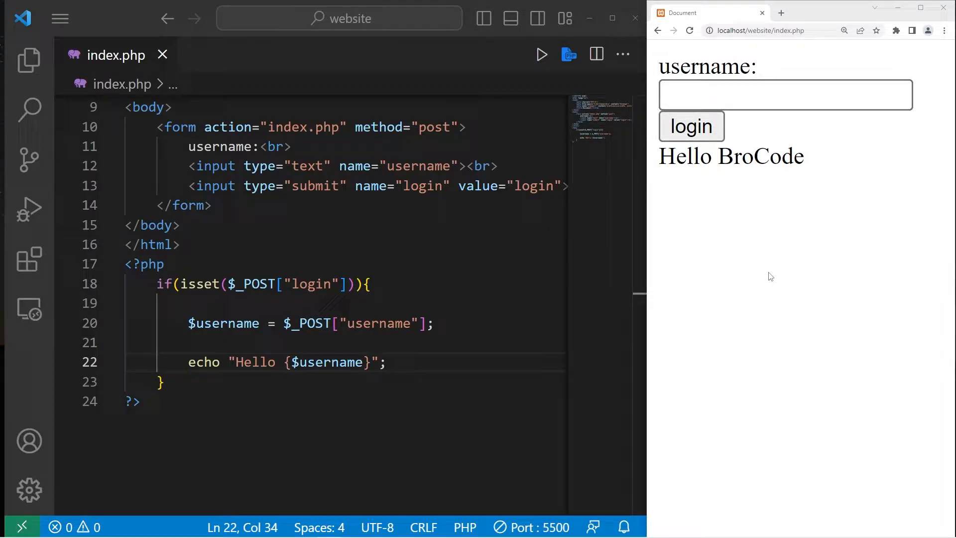
Step: Submit a <script>alert()</script> username and dismiss the resulting VIRUS alert
click(776, 95)
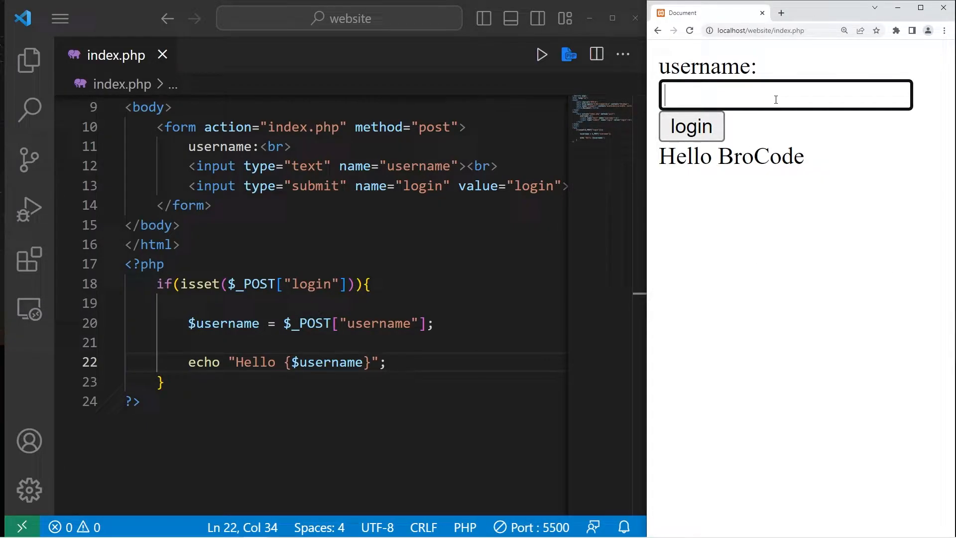
click(691, 126)
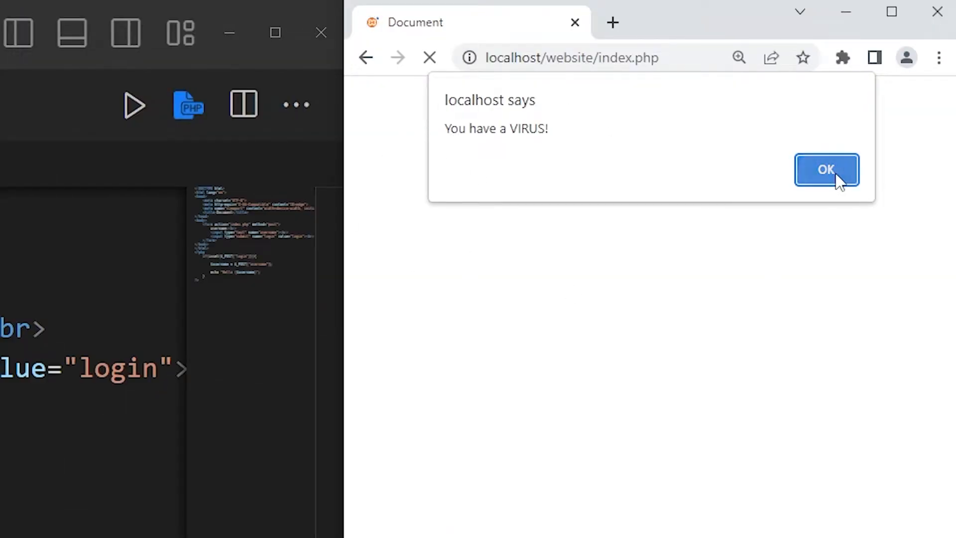
click(825, 170)
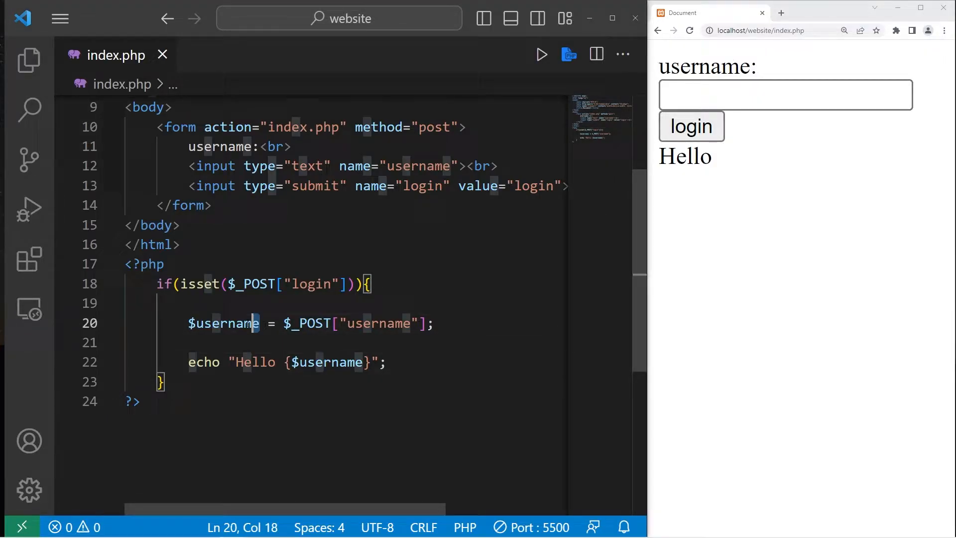
Step: Replace the raw $_POST lookup with filter_input(INPUT_POST, "username", on line 20
drag(284, 324, 429, 323)
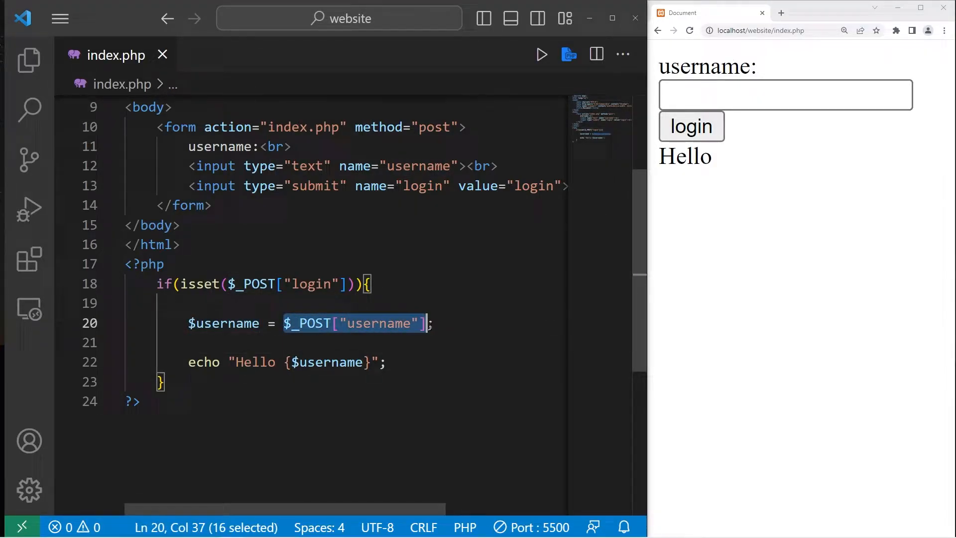
key(Delete)
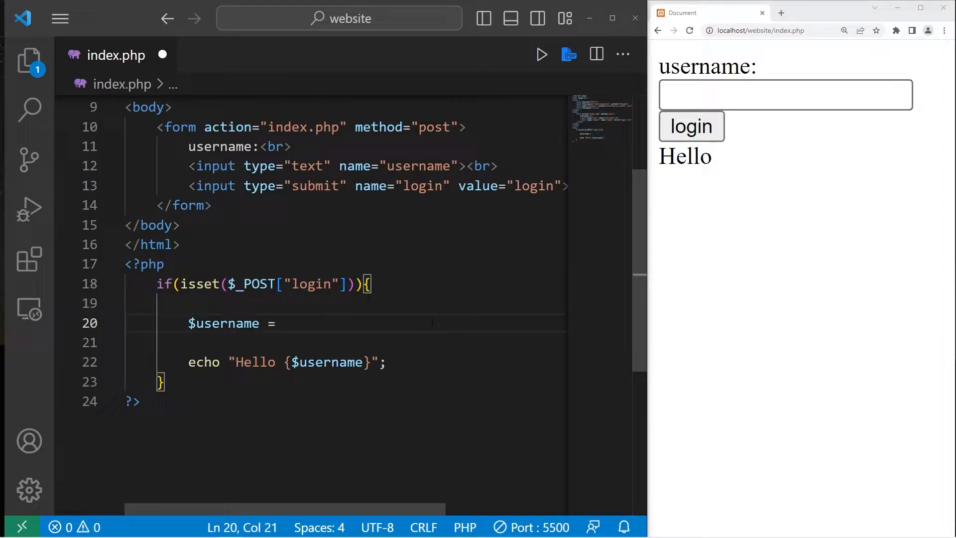
text(filter_)
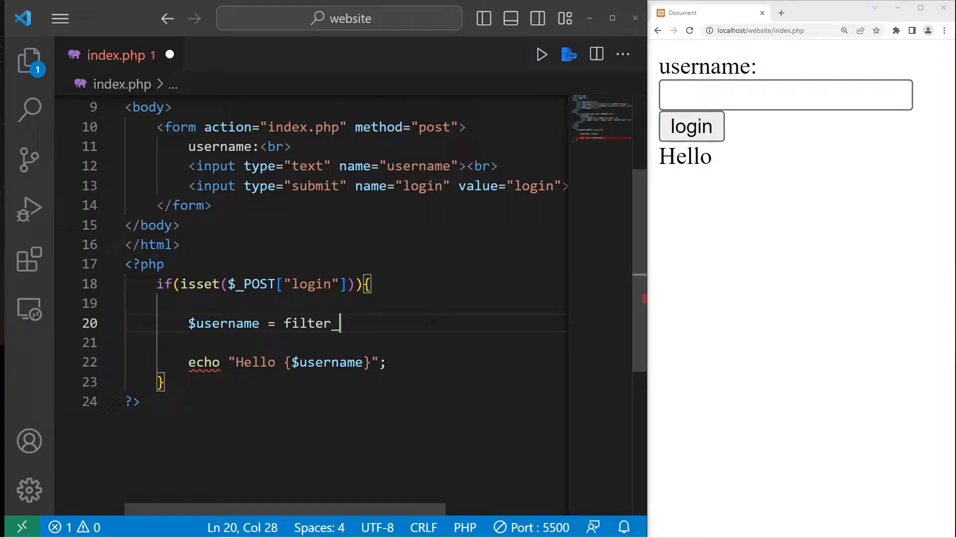
text(input())
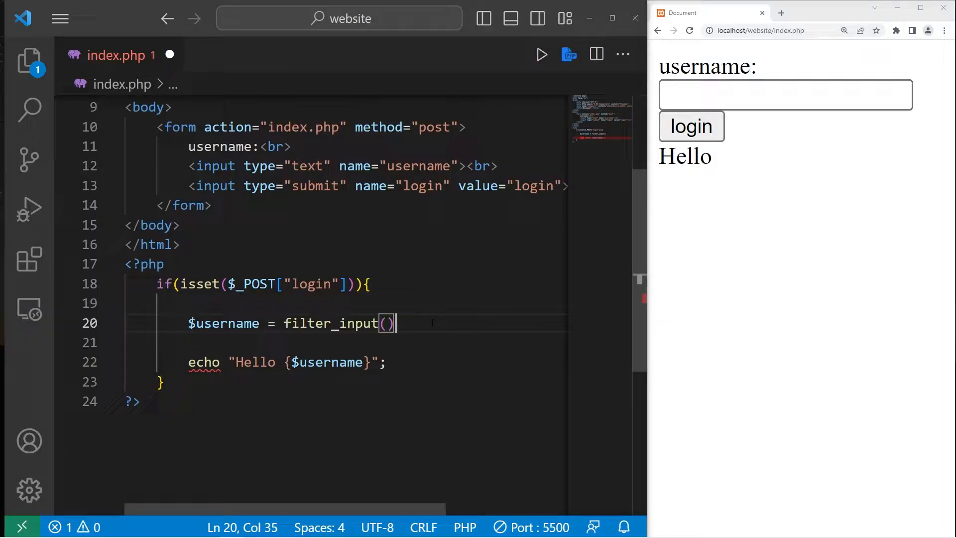
text(;)
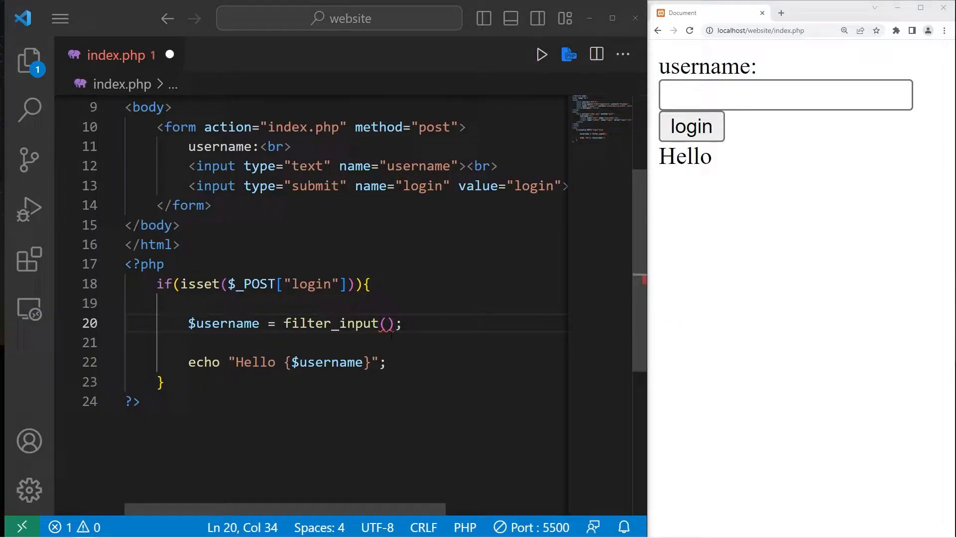
text(INPUT)
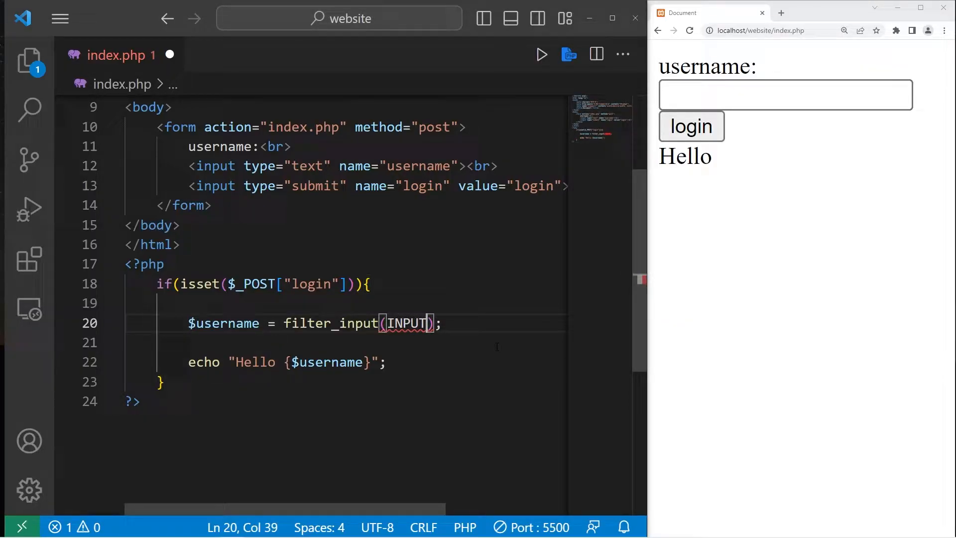
text(_POST)
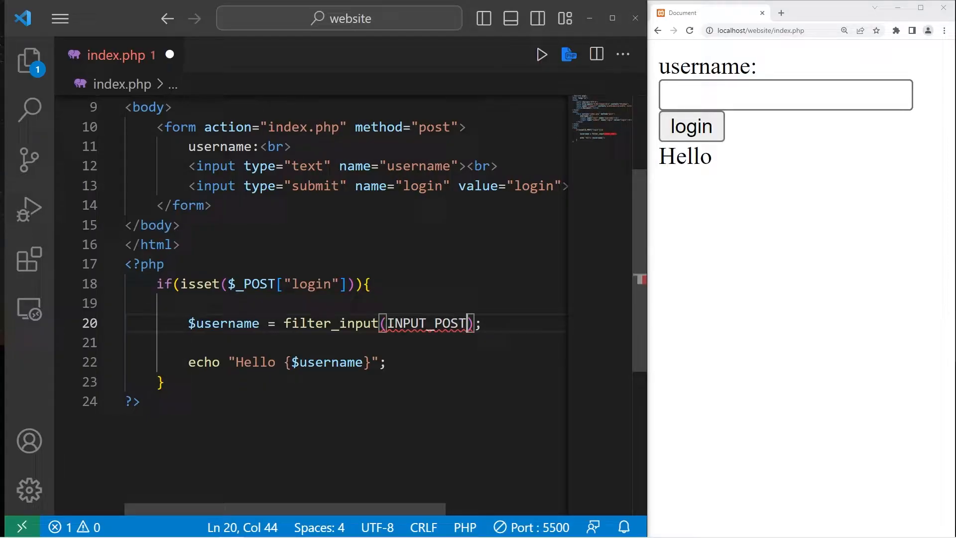
double_click(434, 127)
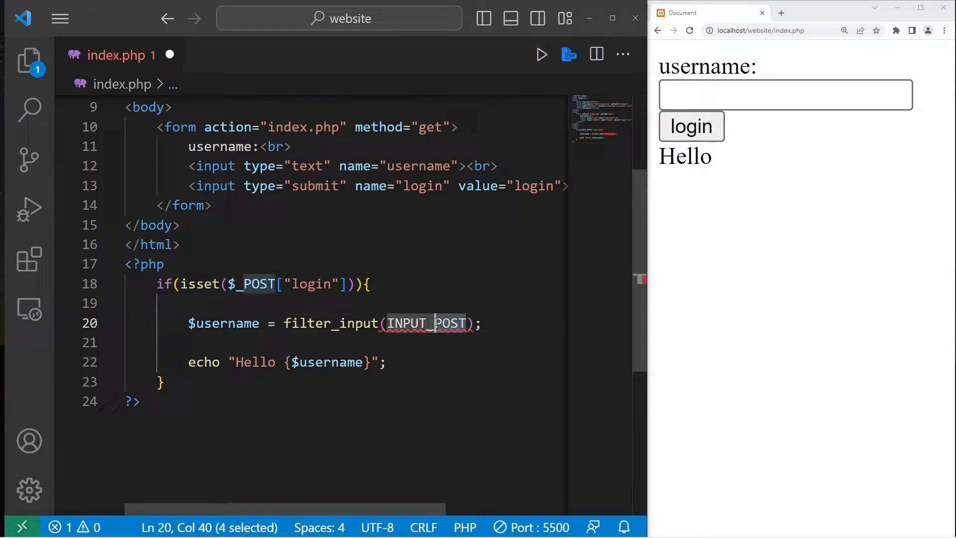
text(post)
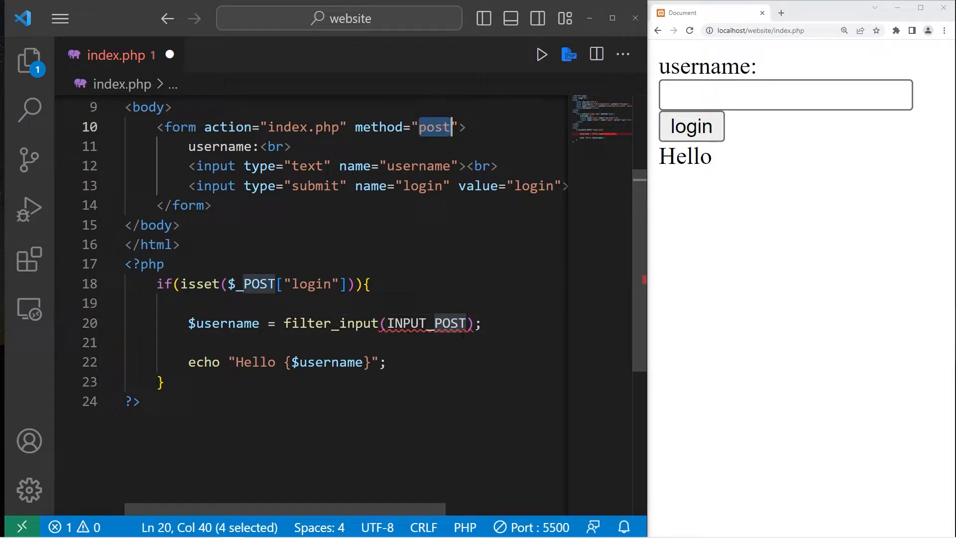
text(, "")
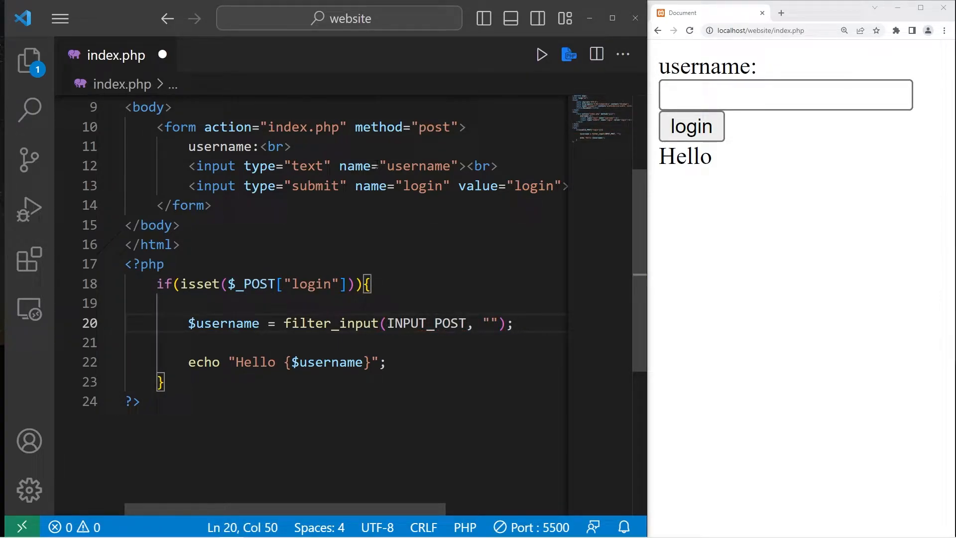
double_click(417, 166)
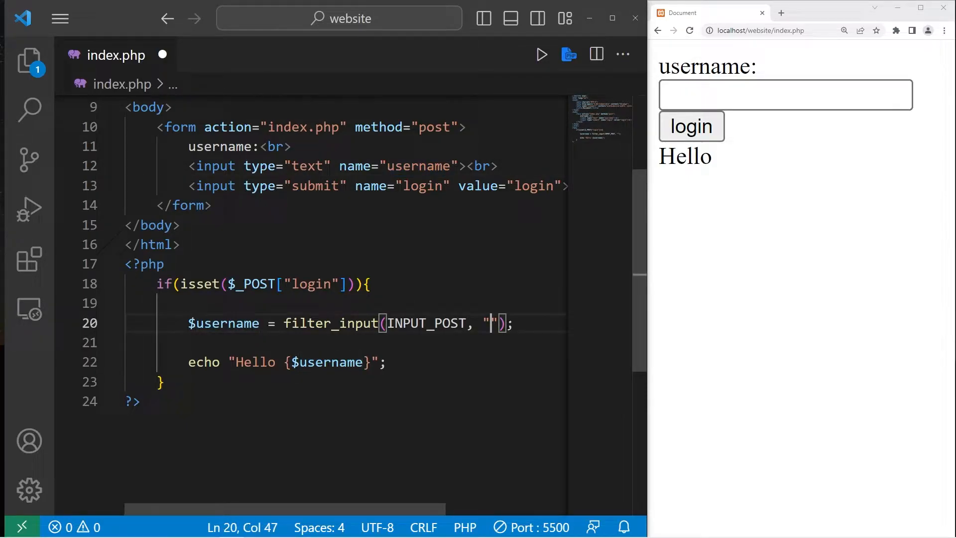
text(username)
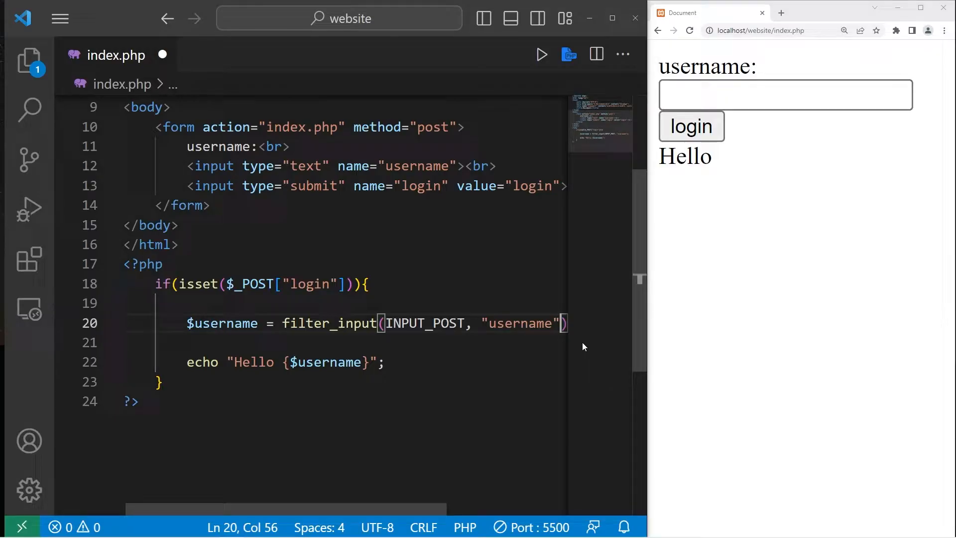
text(,)
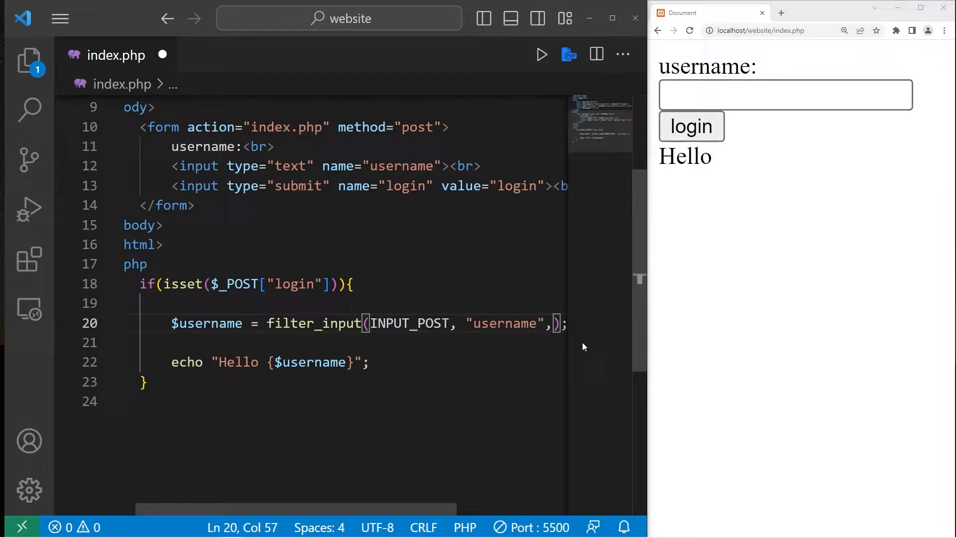
key(Enter)
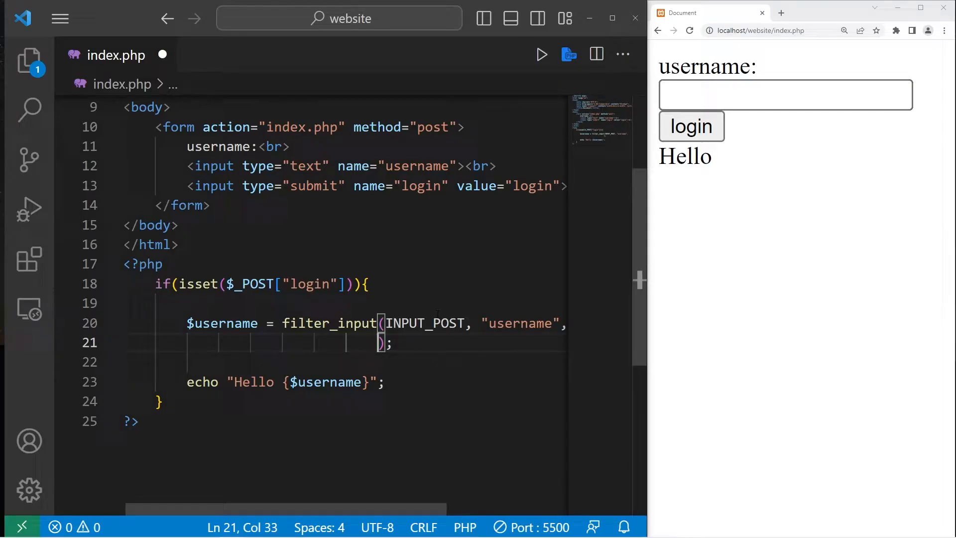
Step: Add FILTER_SANITIZE_SPECIAL_CHARS as the filter argument on its own line
text(F)
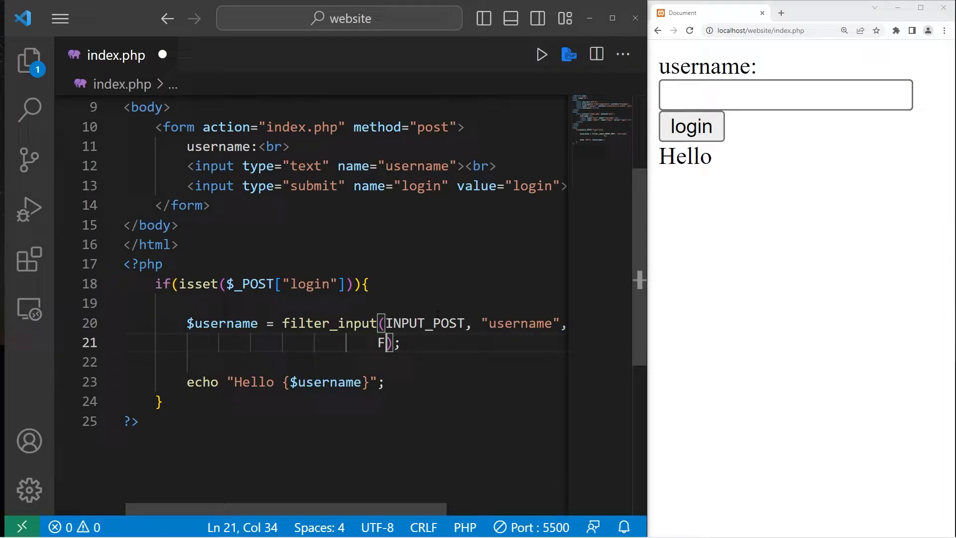
text(ILTER_S)
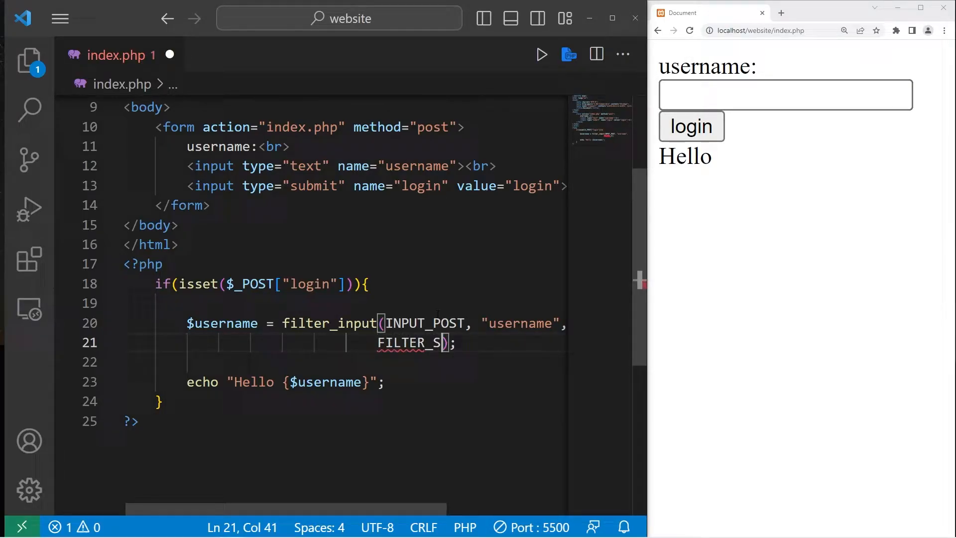
text(ANITIZE)
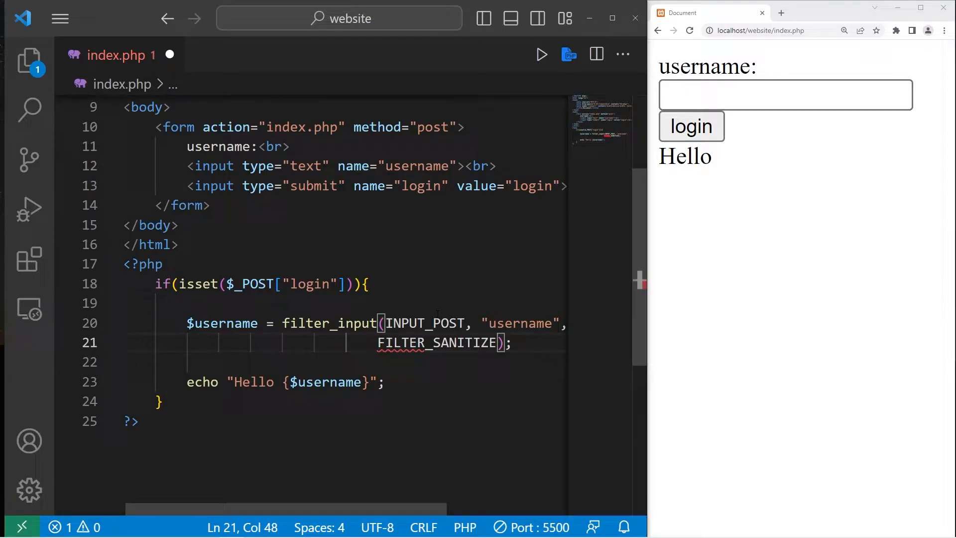
text(_SPEC)
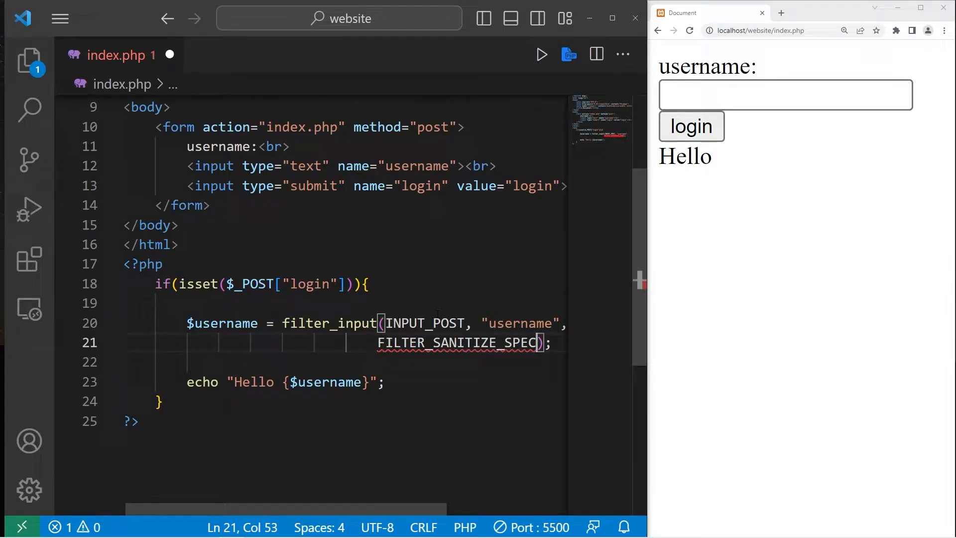
text(IAL_CHAR)
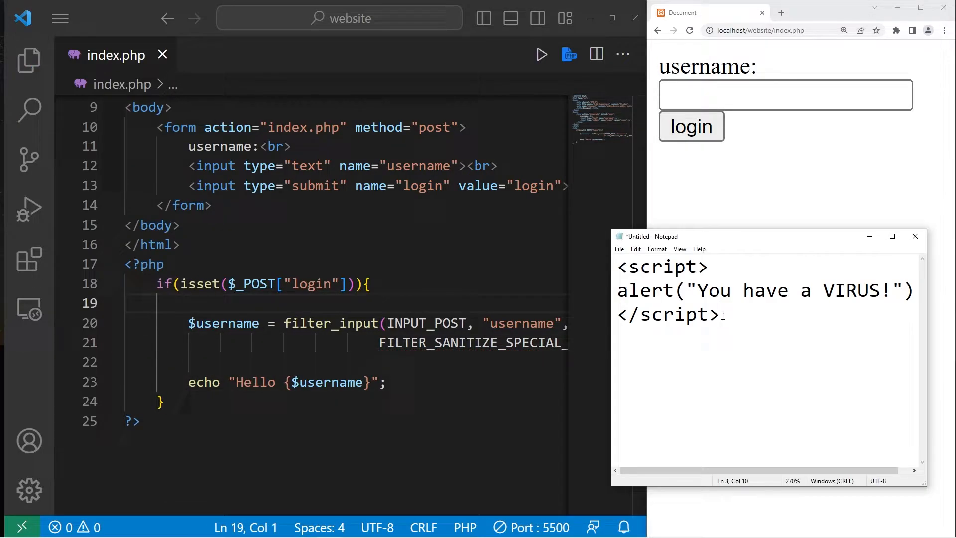
Step: Copy the script snippet from Notepad, paste it as the username and submit the form
key(Ctrl+a)
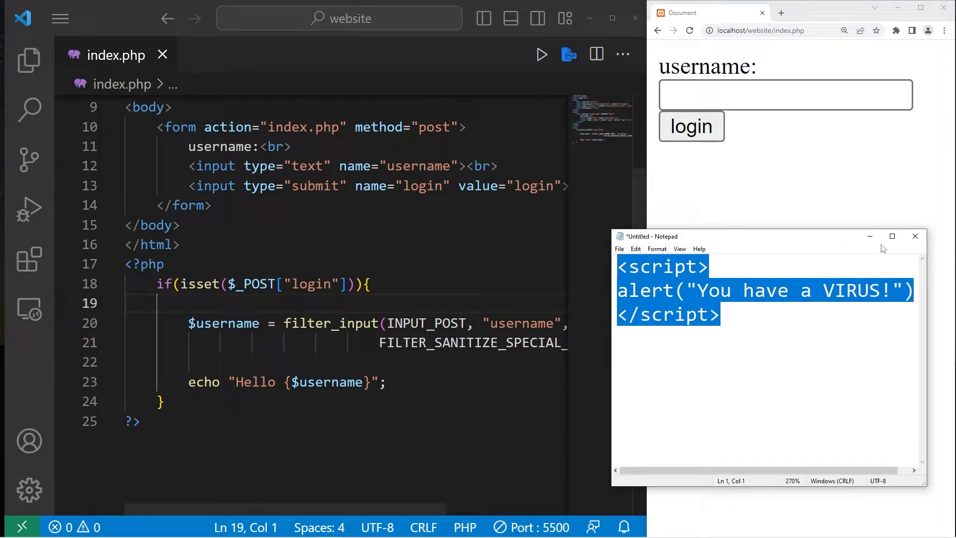
click(750, 95)
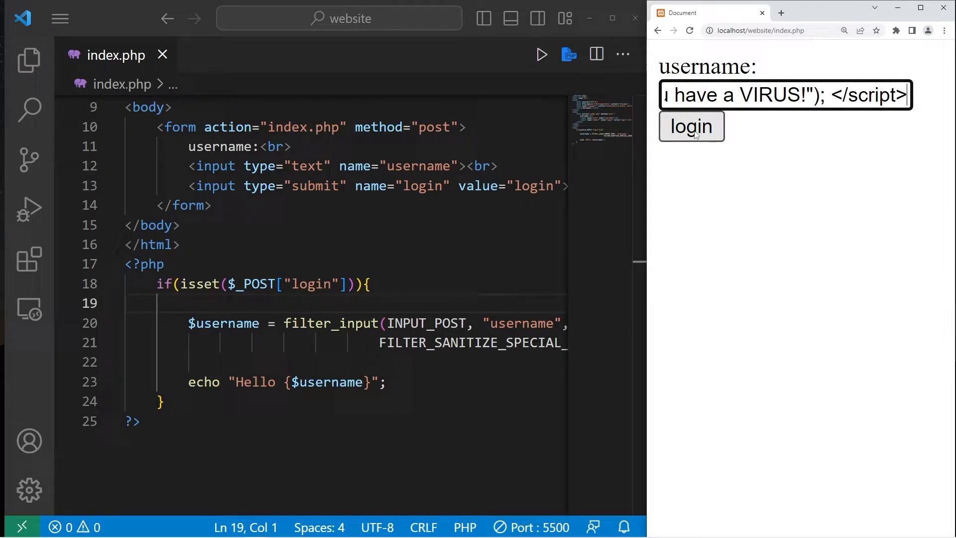
click(692, 126)
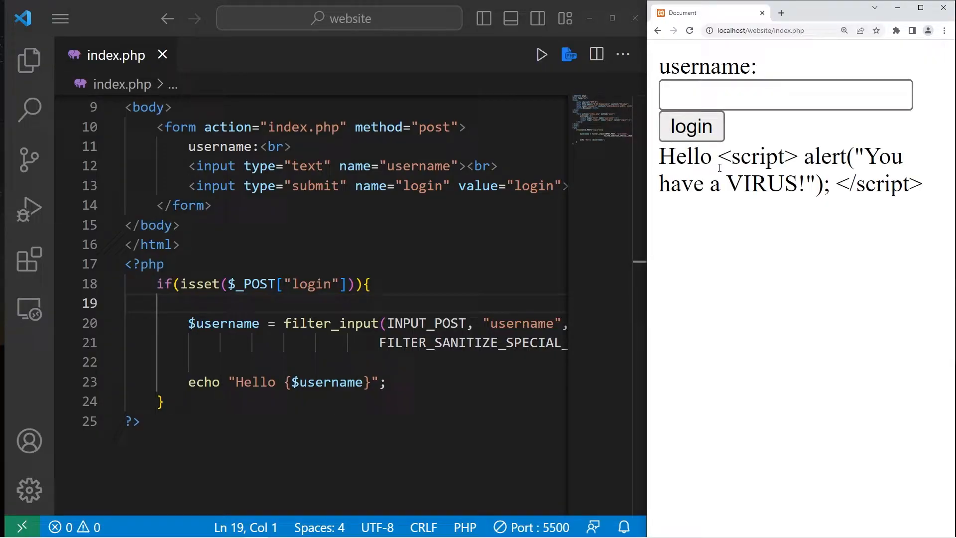
Step: Select the echoed script text after Hello and view the page source
drag(717, 156, 921, 184)
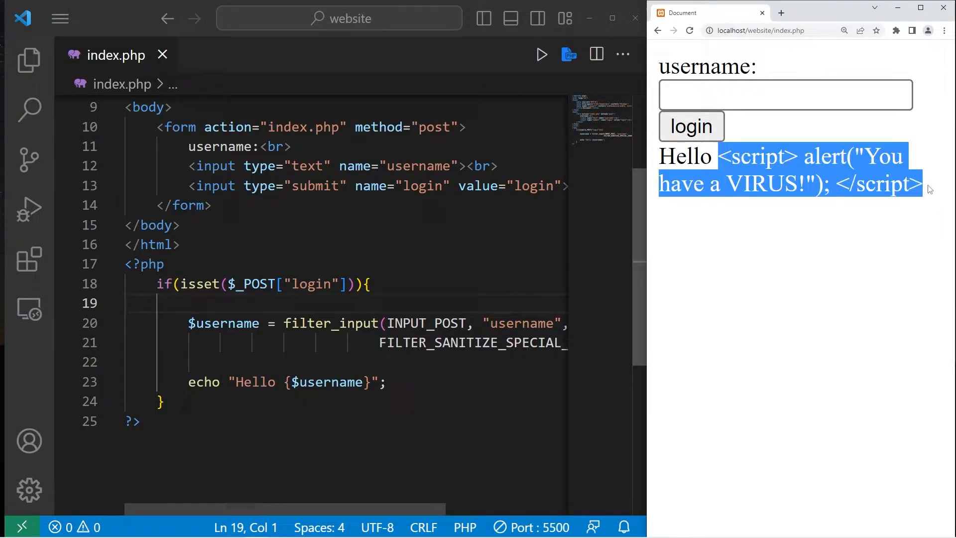
right_click(728, 209)
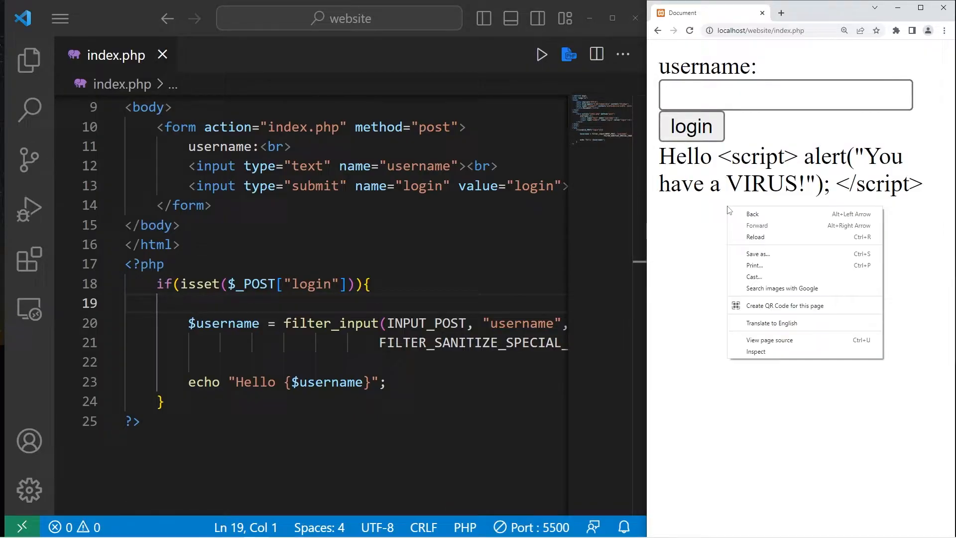
mouse_move(763, 345)
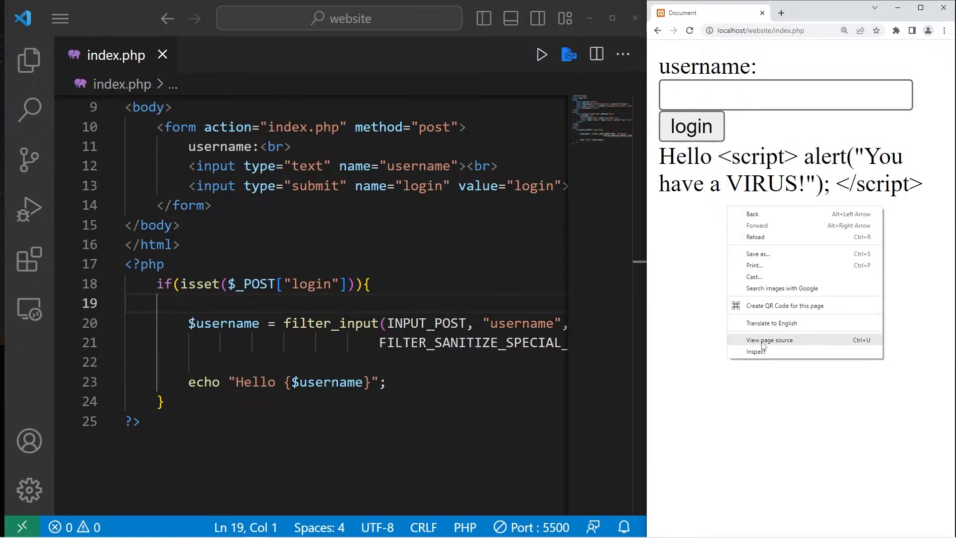
click(769, 340)
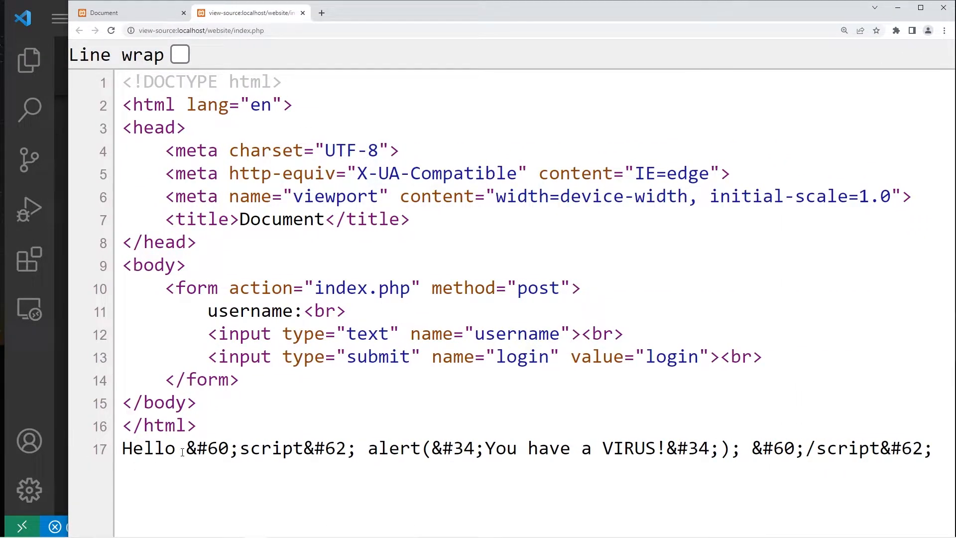
mouse_move(756, 466)
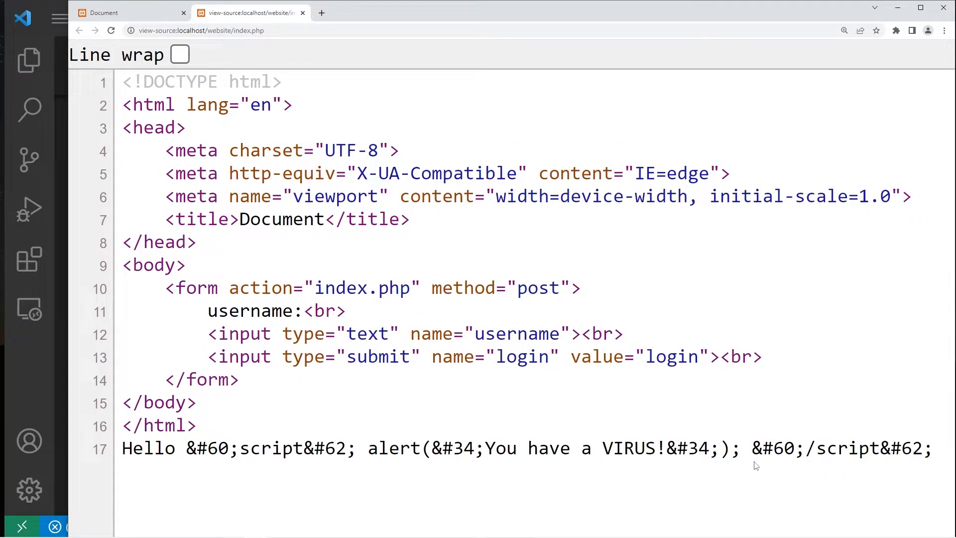
Step: Highlight line 17 of the source where the script's characters appear as &#60; &#62; &#34; entities
drag(186, 449, 929, 448)
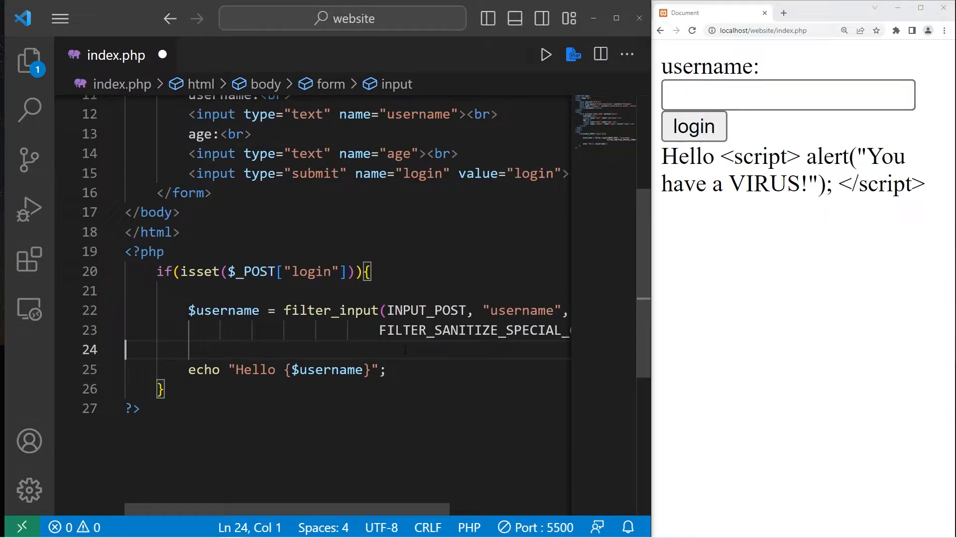
Step: Read $age with filter_input(INPUT_POST, "age", FILTER_SANITIZE_NUMBER_INT)
key(Enter)
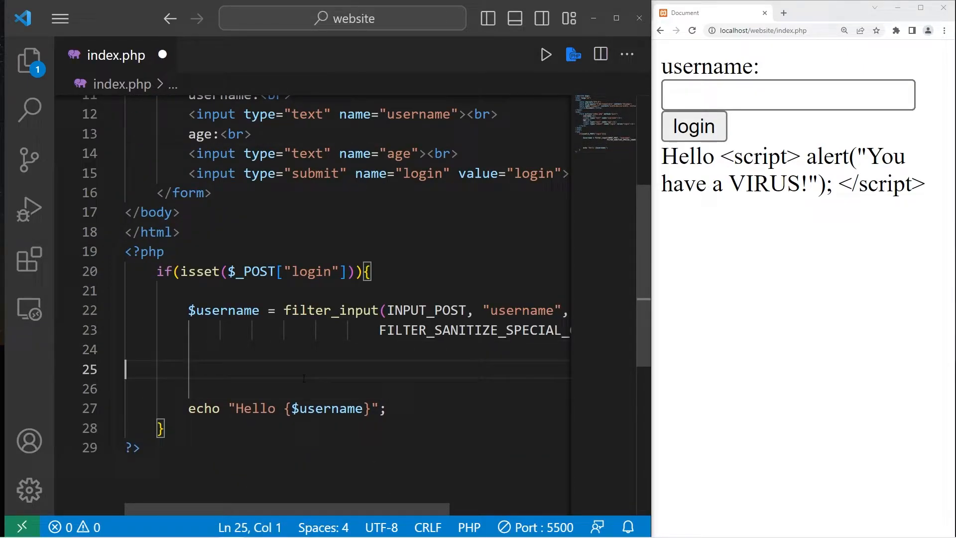
text($age)
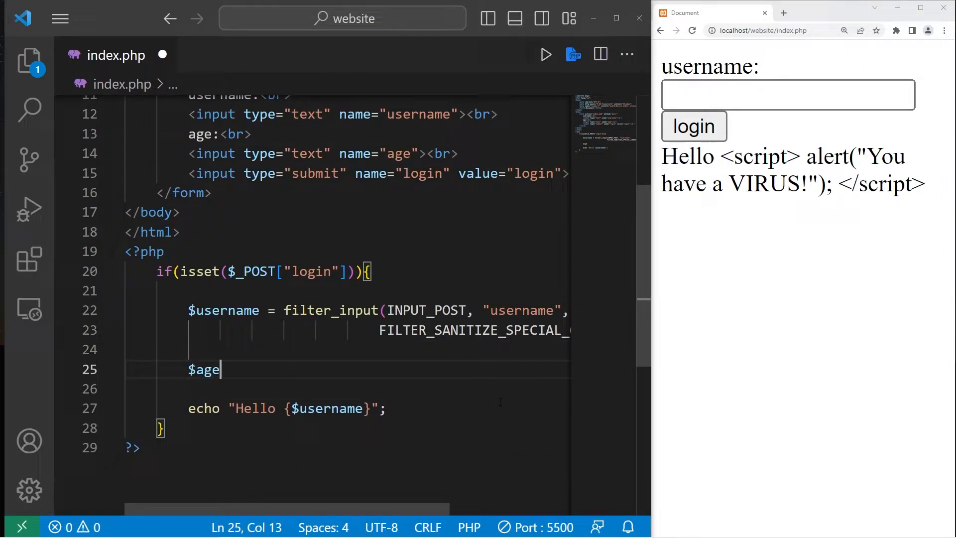
text(= filter)
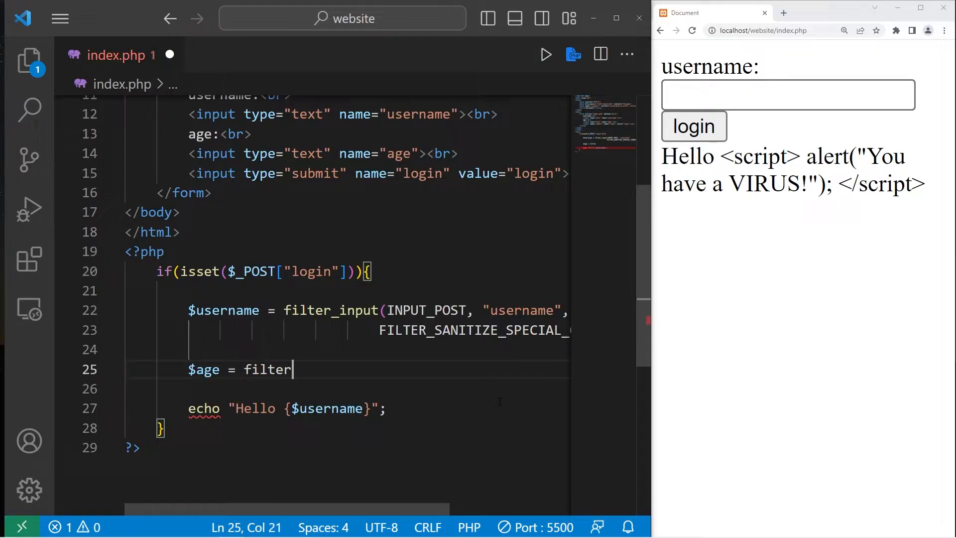
text(_input()
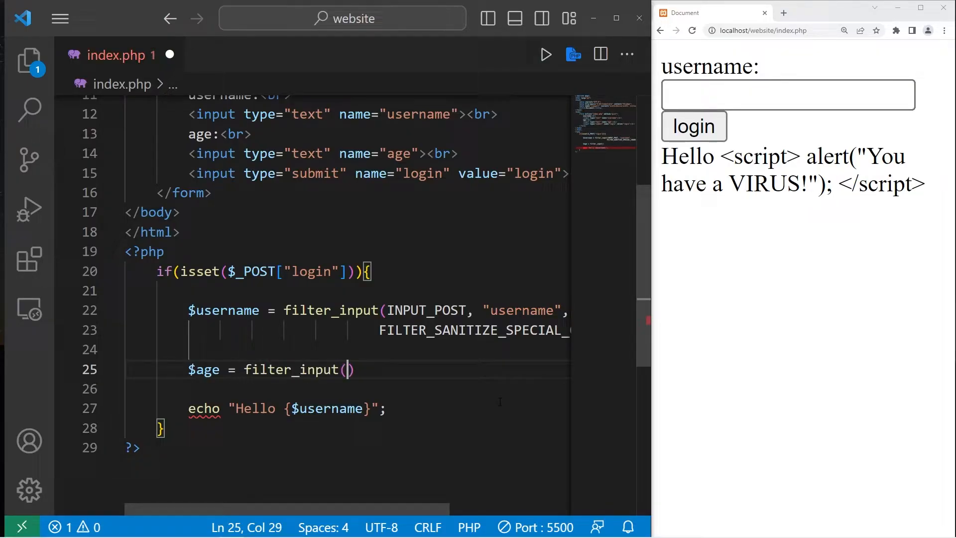
text(INPUT_POST)
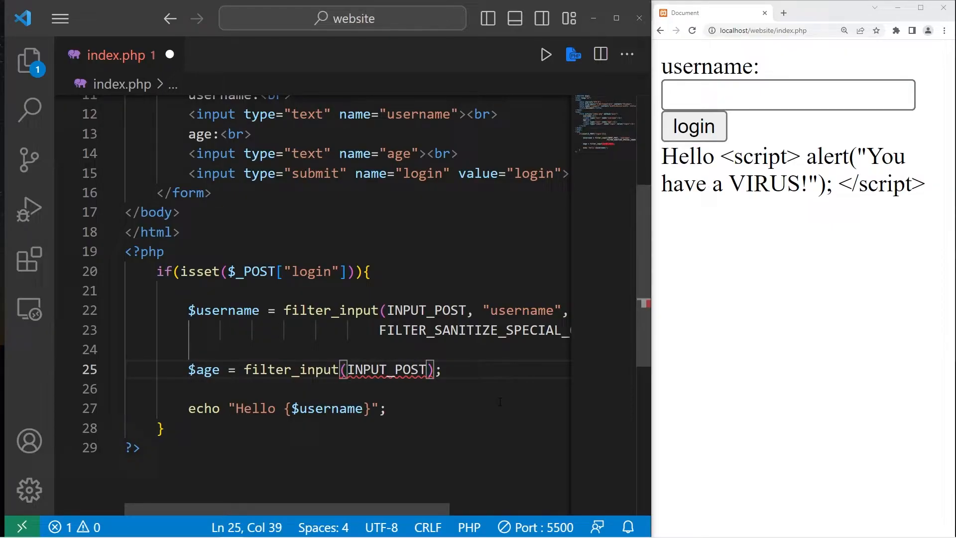
text(", ")
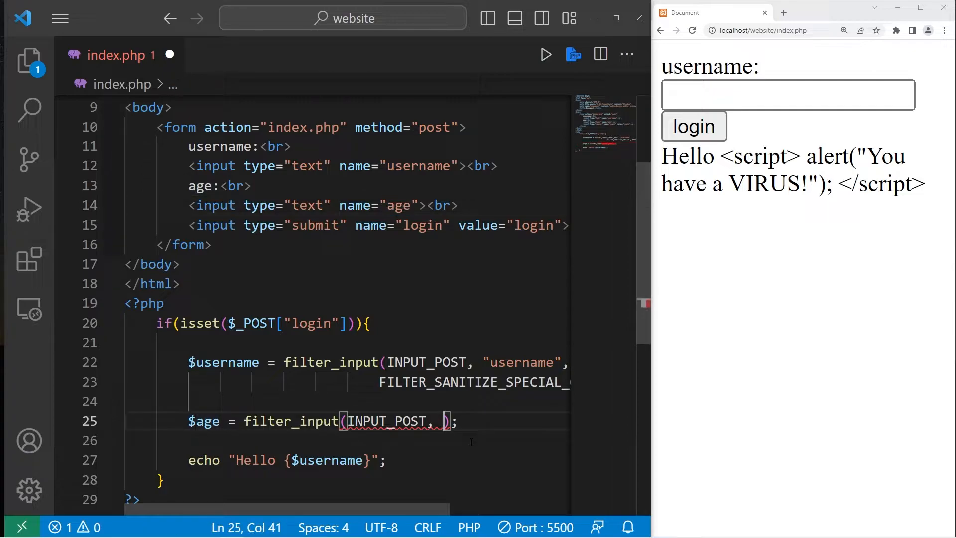
text("age",)
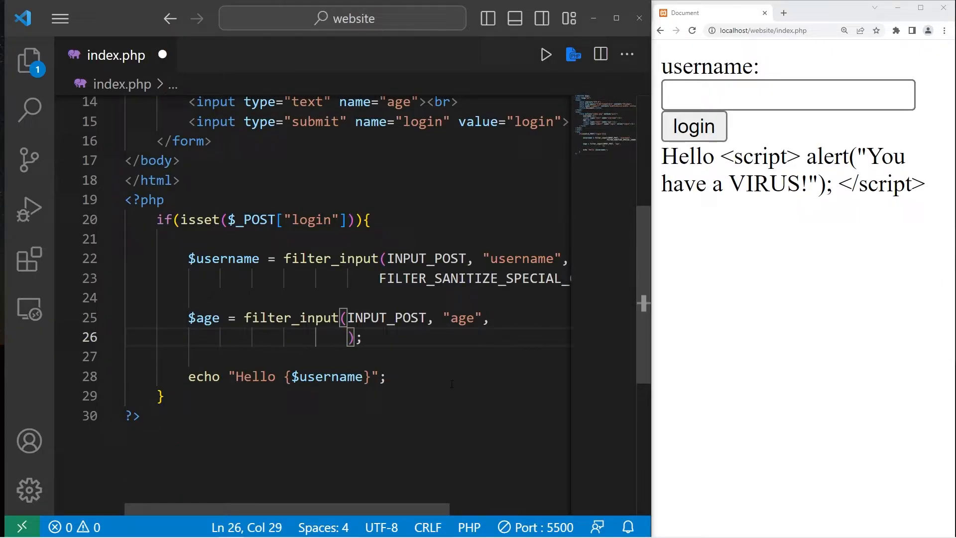
text(FILTER_S)
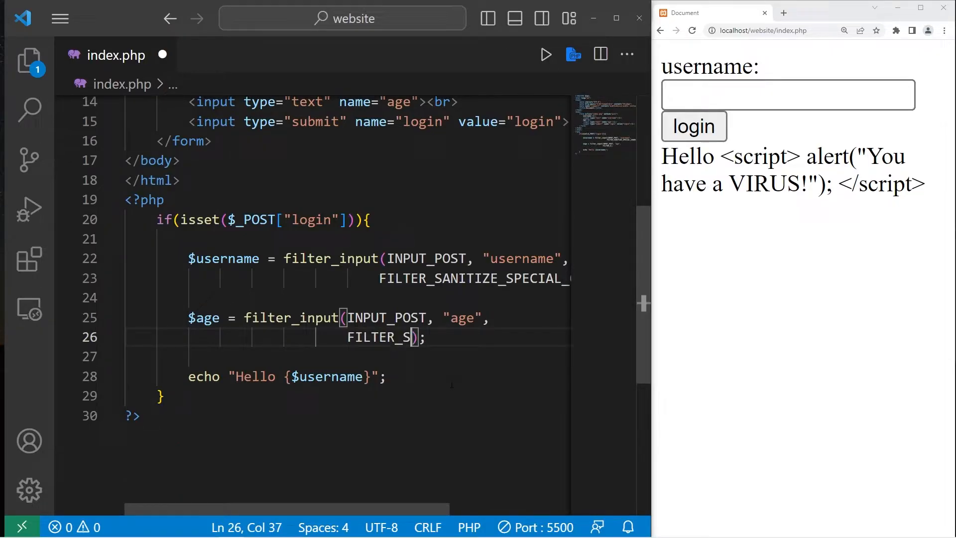
text(ANITIZE_)
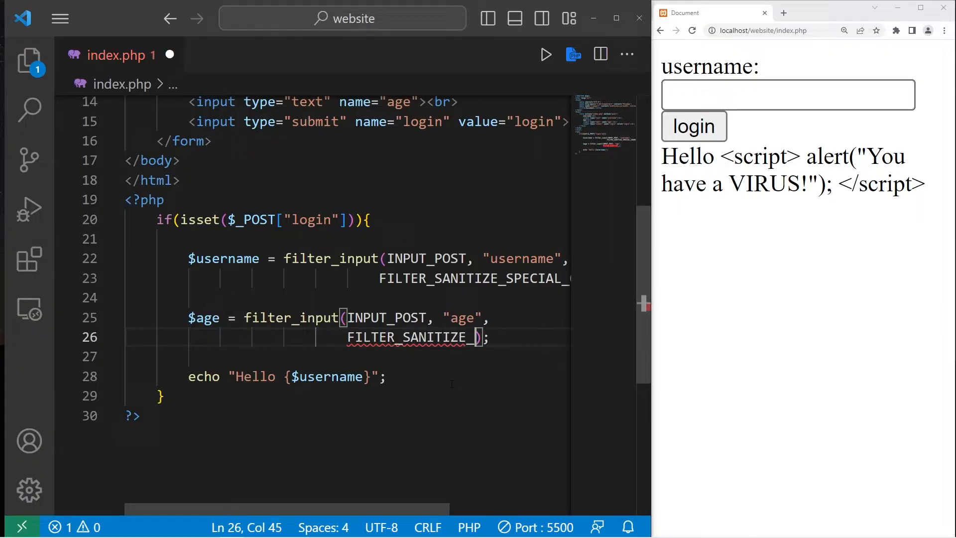
text(NUMBER_I)
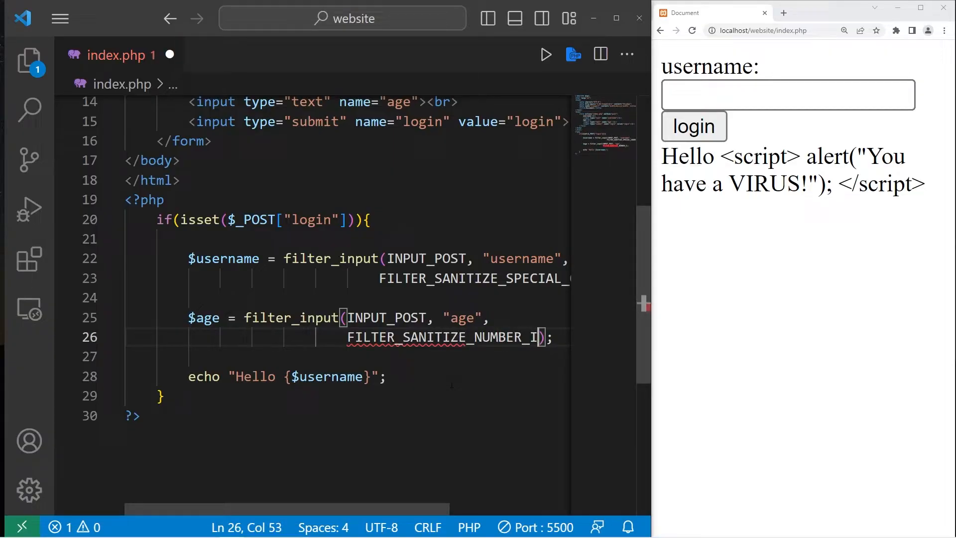
text(NT)
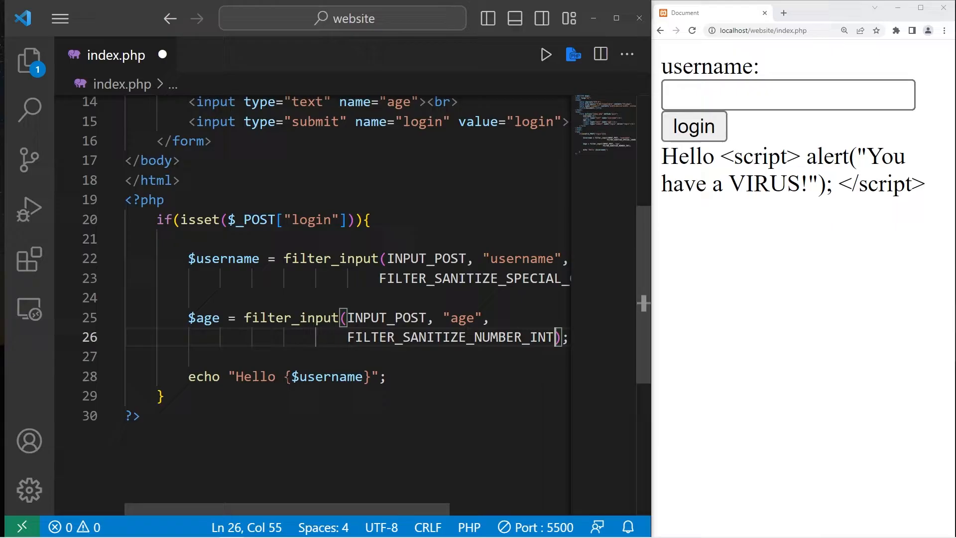
Step: Change the echo to "You are {$age} years old"
text(You are)
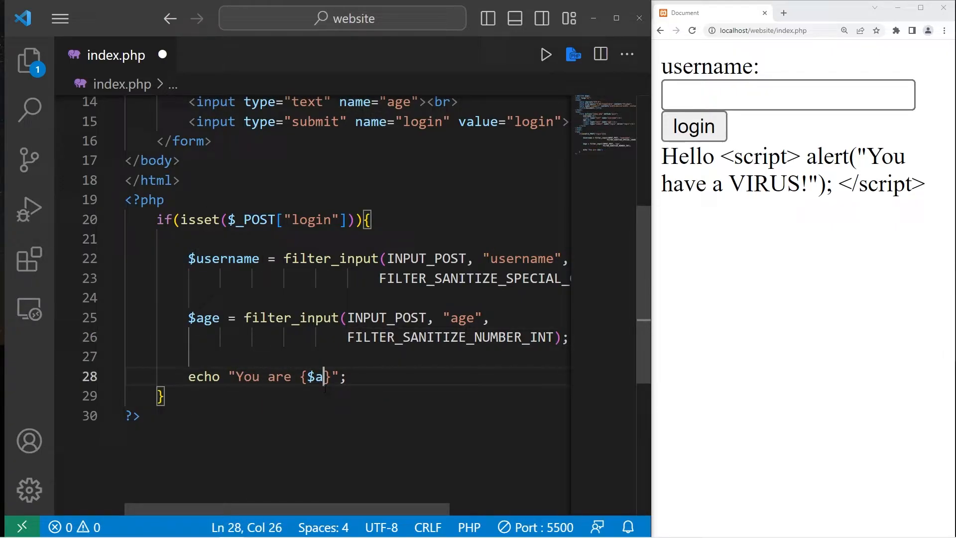
text(ge} years)
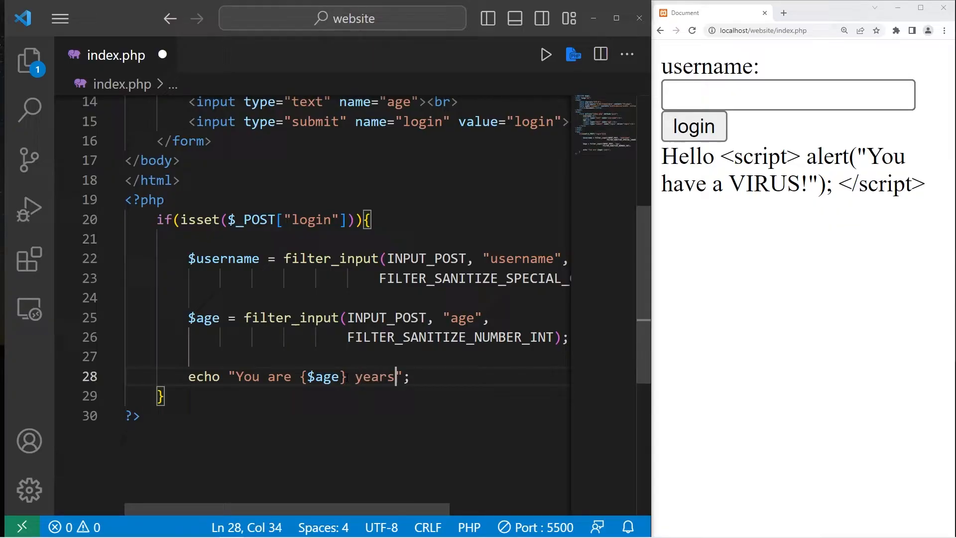
text(old)
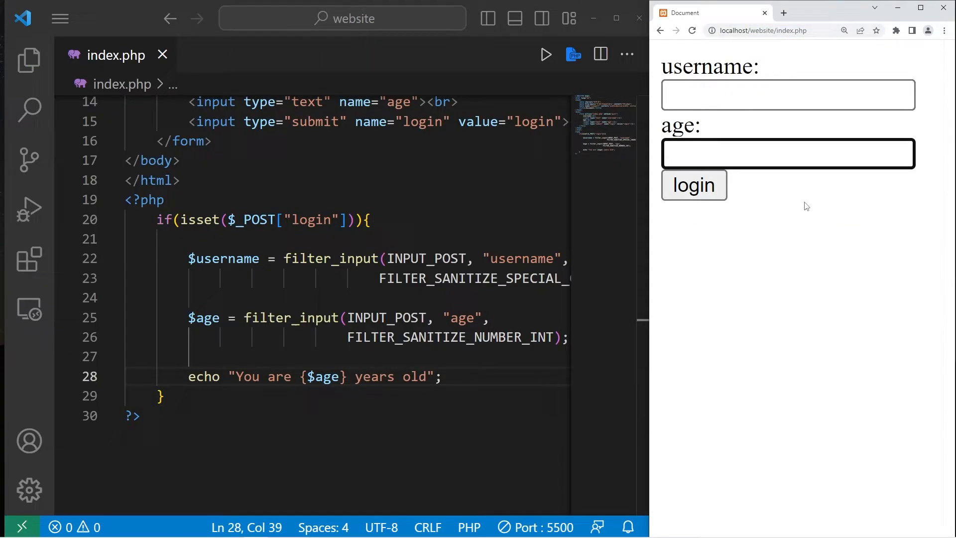
Step: Submit oahsdfoah93q as the age so the page reports You are 93 years old
text(oahsdfoah93q)
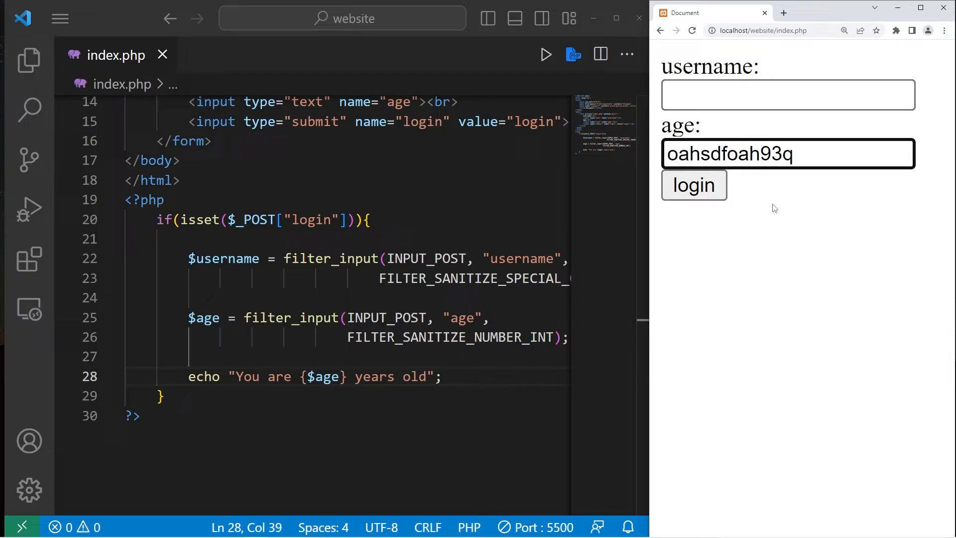
click(694, 184)
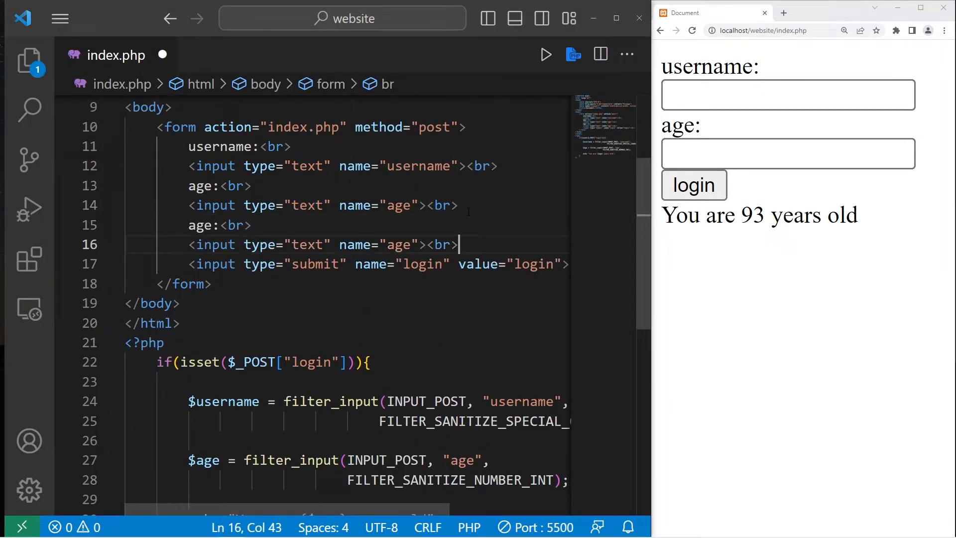
Step: Rename the duplicated label to email: and move down to the PHP block
text(email)
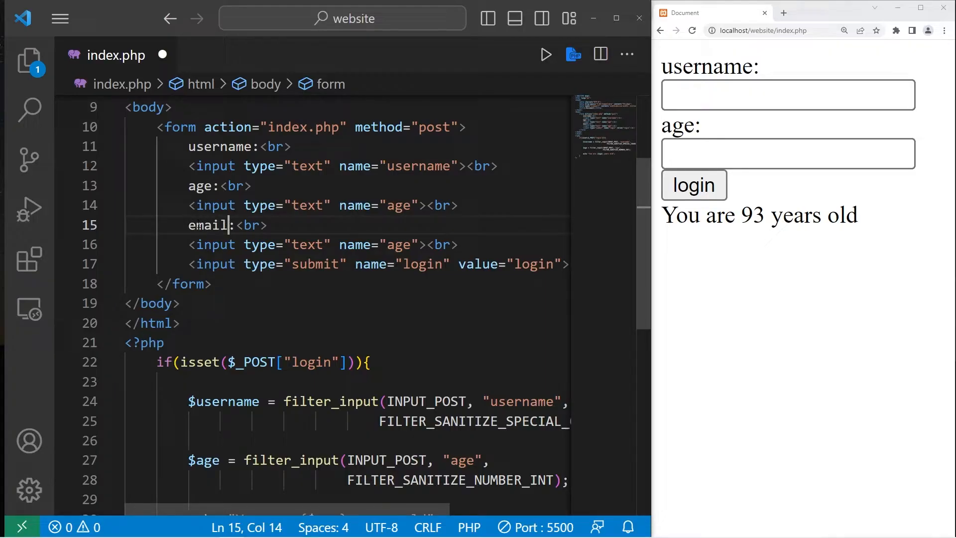
click(403, 245)
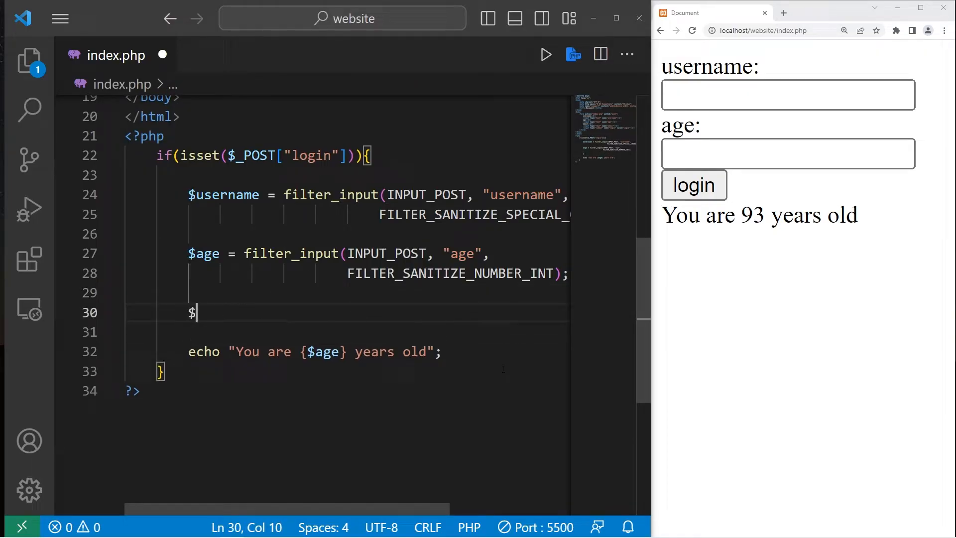
Step: Write $email = filter_input(INPUT_POST, "email", FILTER_SANITIZE_EMAIL)
text(email =)
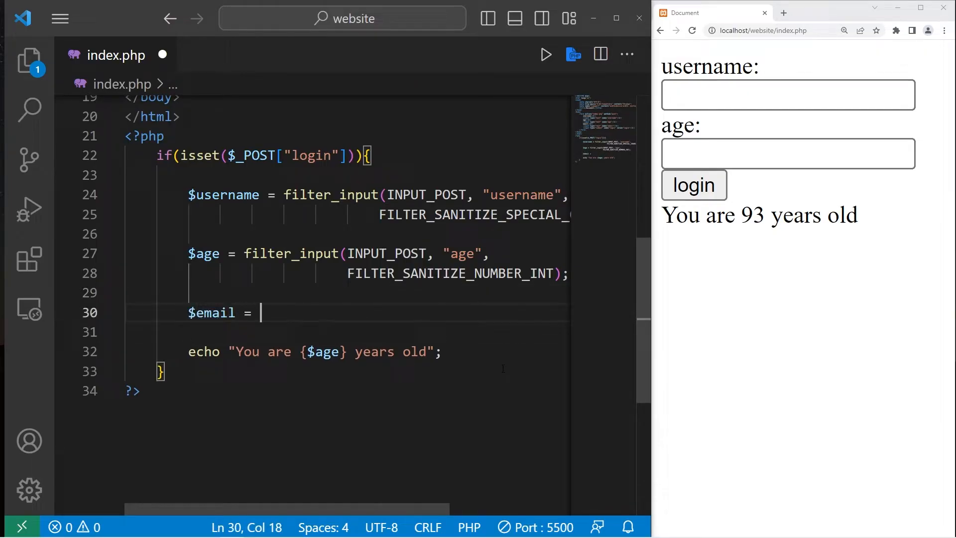
text(filter_i)
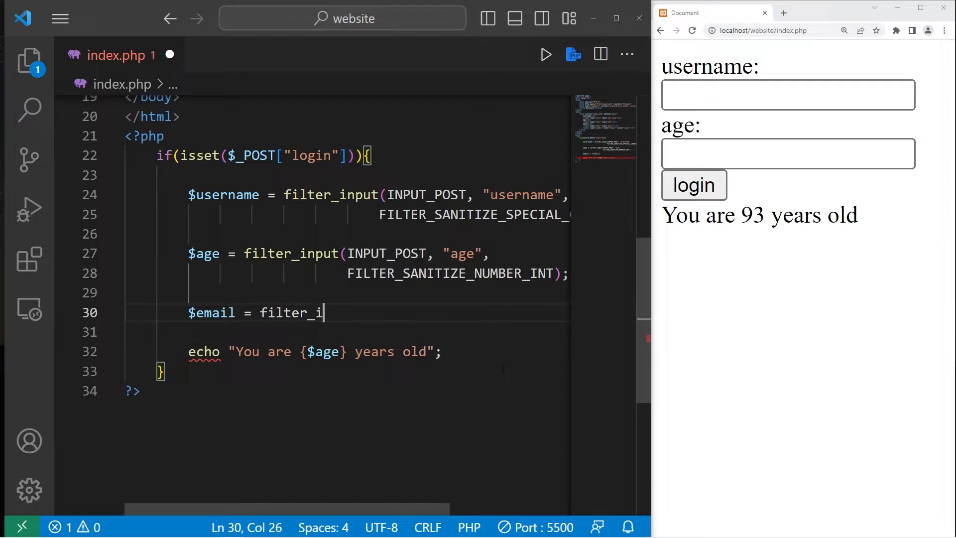
text(nput())
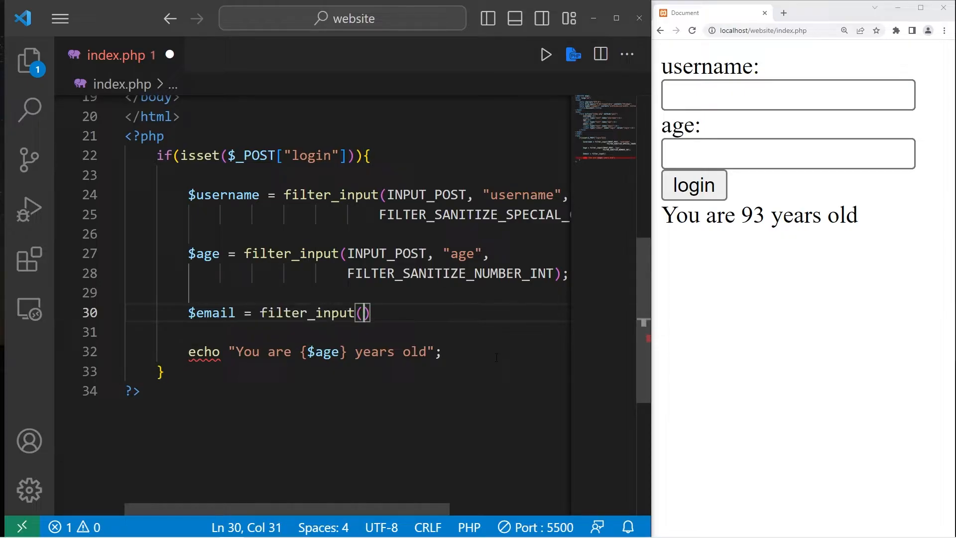
text(INPUT_POST)
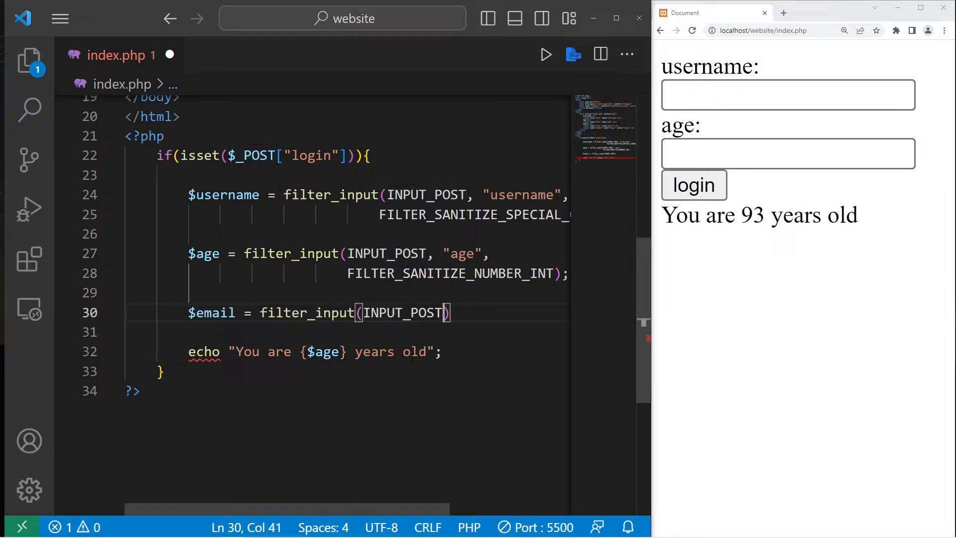
text(, ")
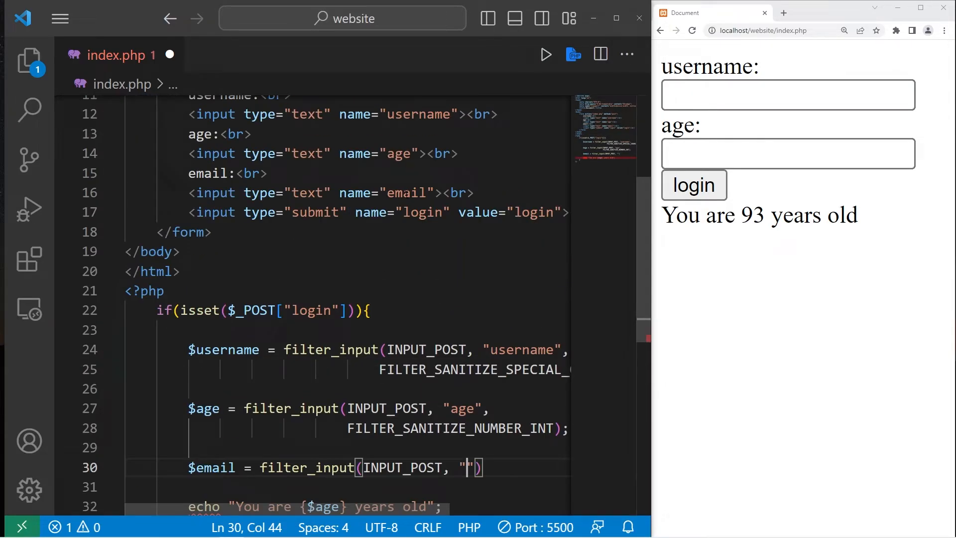
scroll(down, 3)
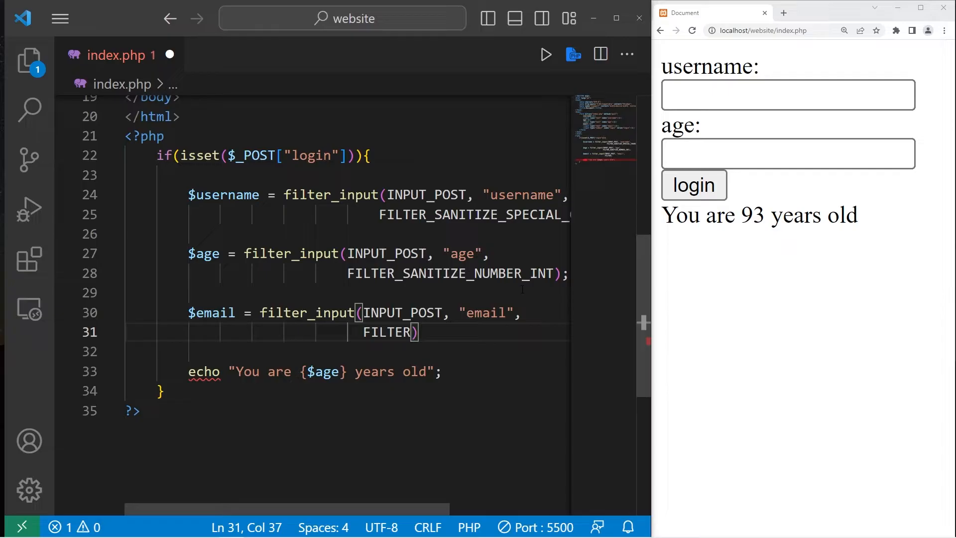
text(_SANITIZE)
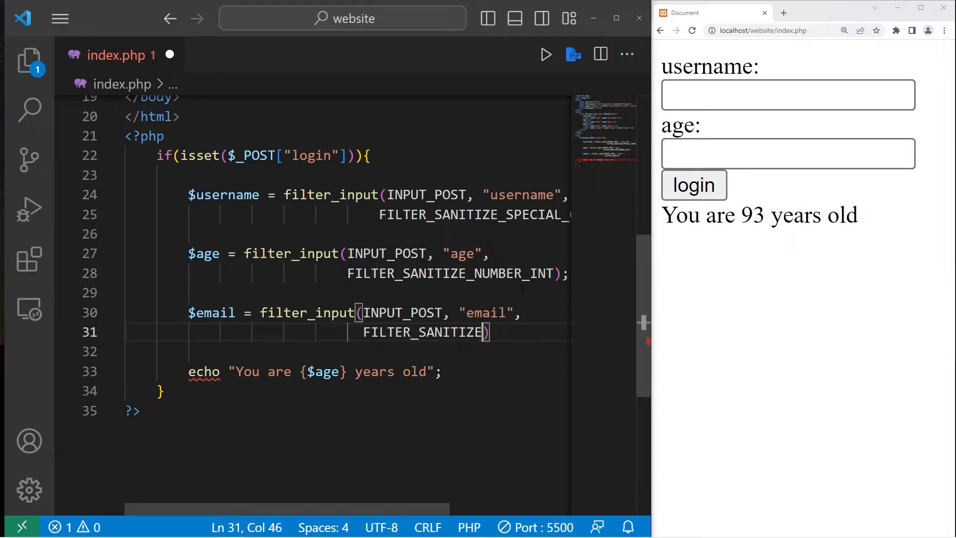
text(_EMAIL)
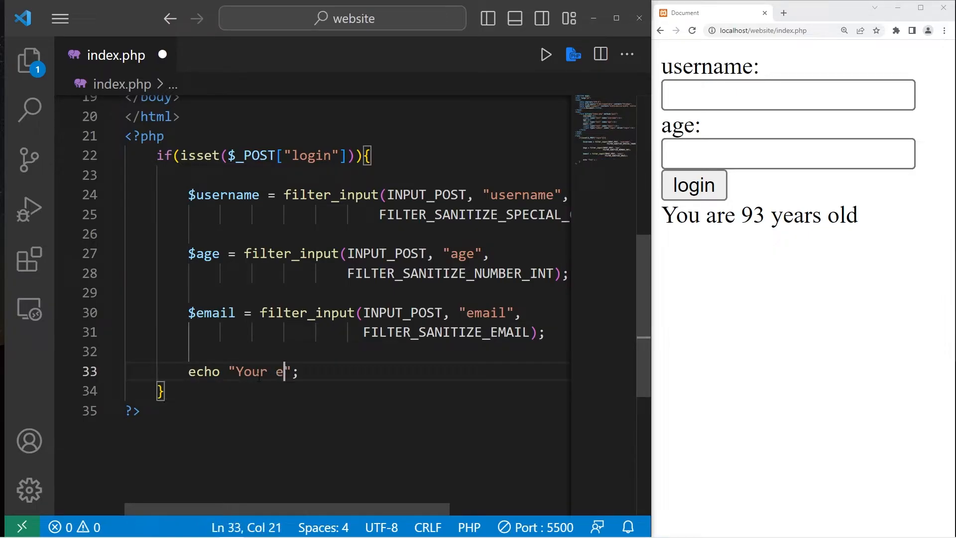
Step: Echo "Your email is: {$email}" below the filter line
text(mail is:)
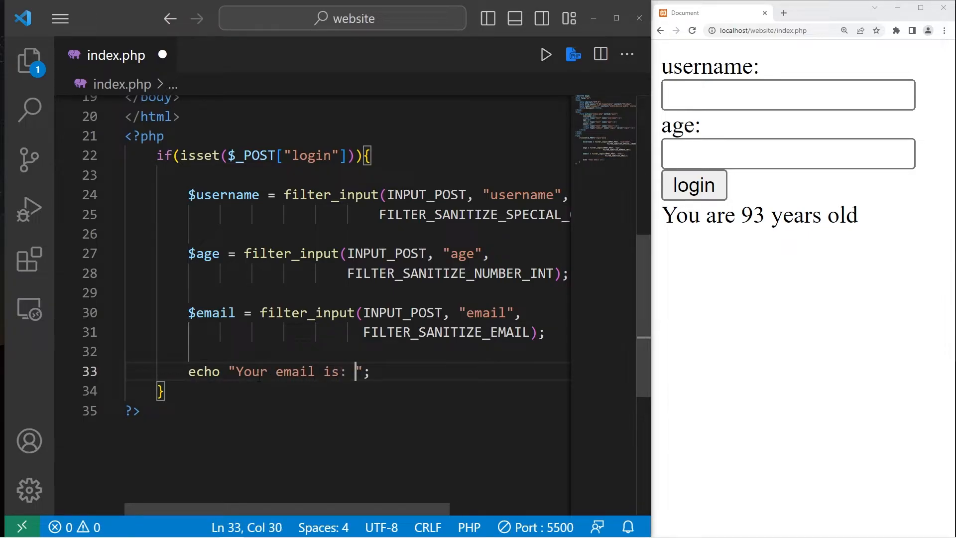
text({$email})
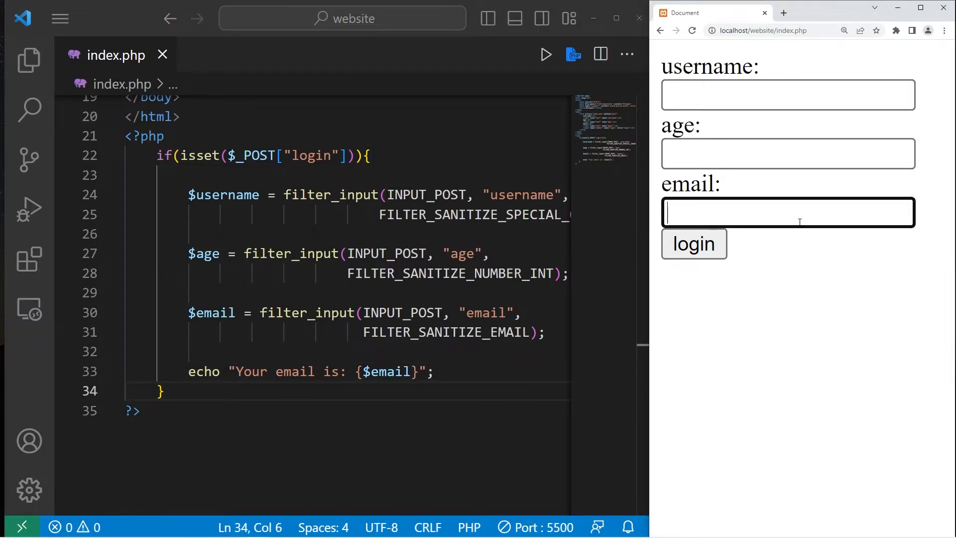
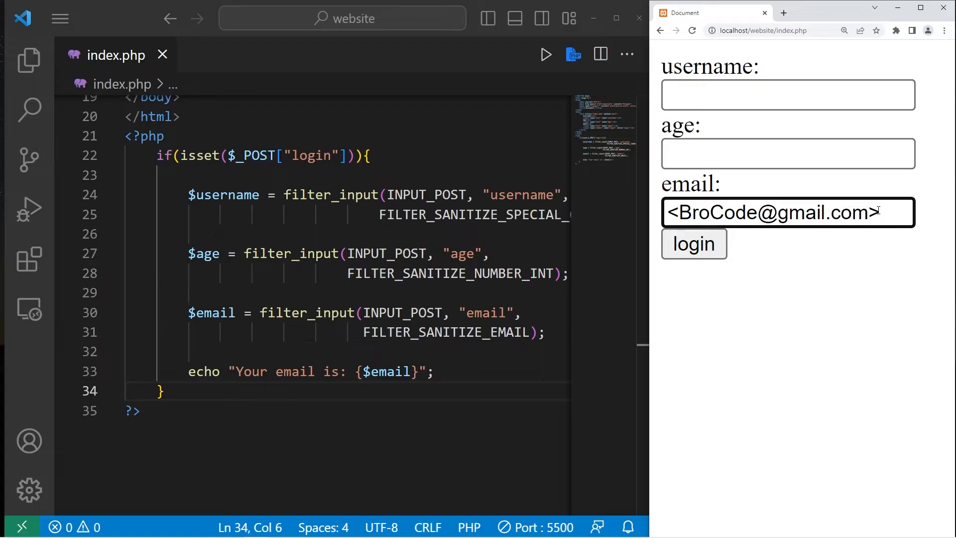
text(())
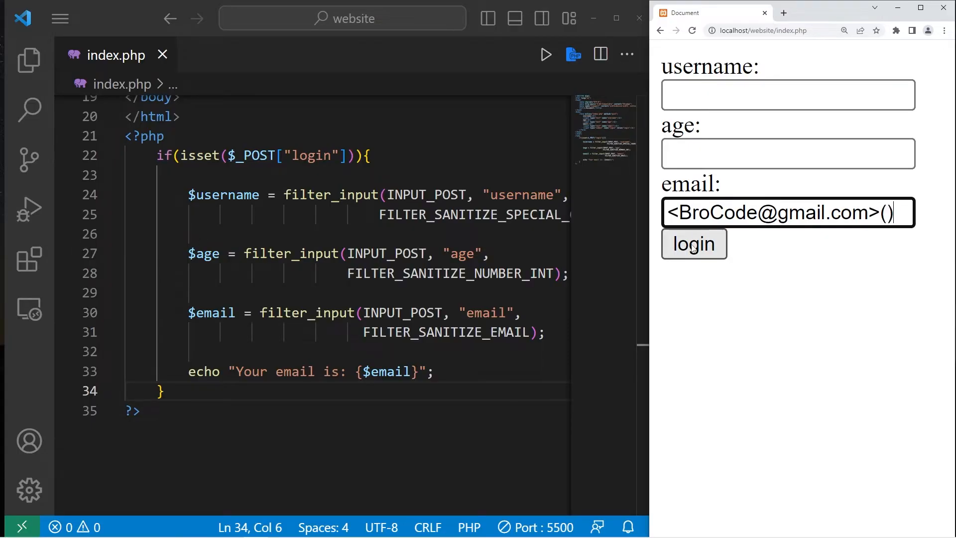
click(694, 243)
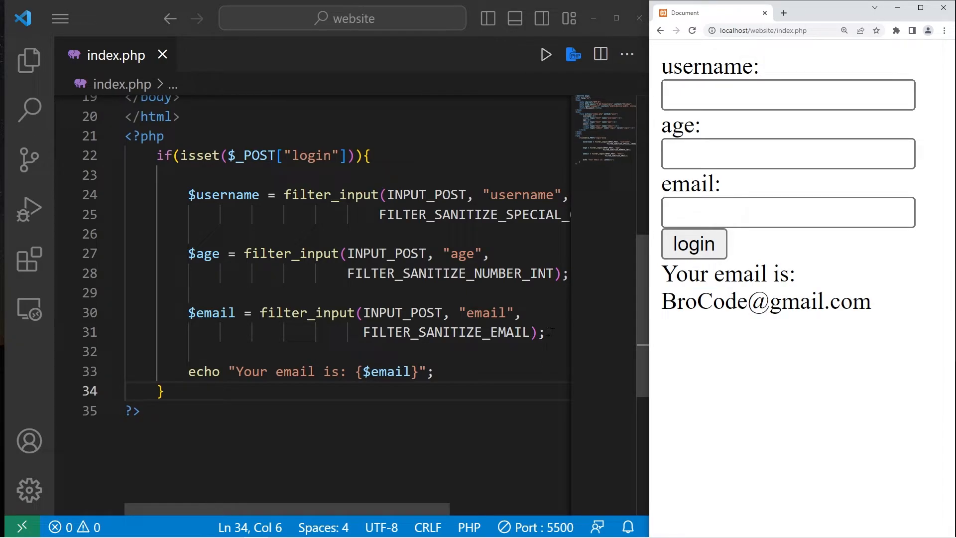
Step: Remove the three earlier filter_input statements from the login check
drag(189, 195, 545, 331)
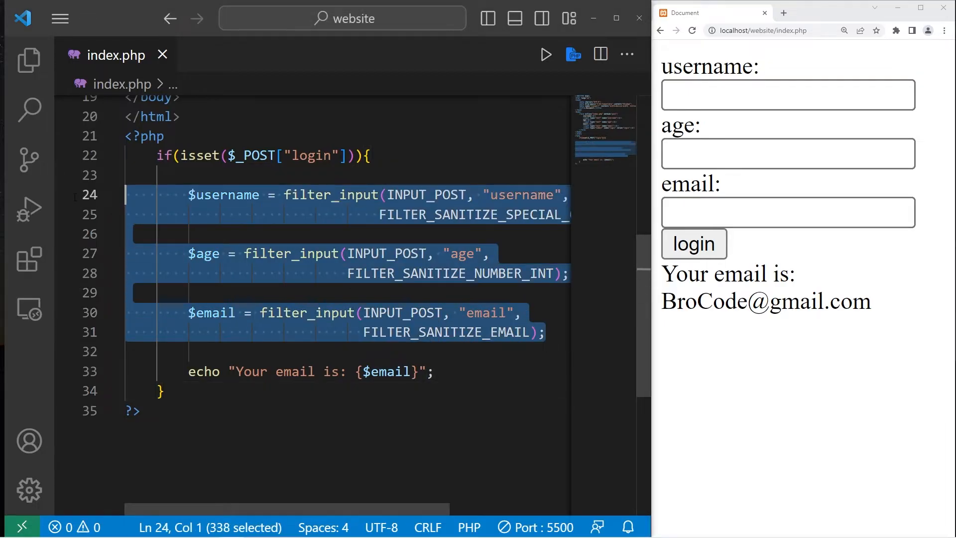
key(Delete)
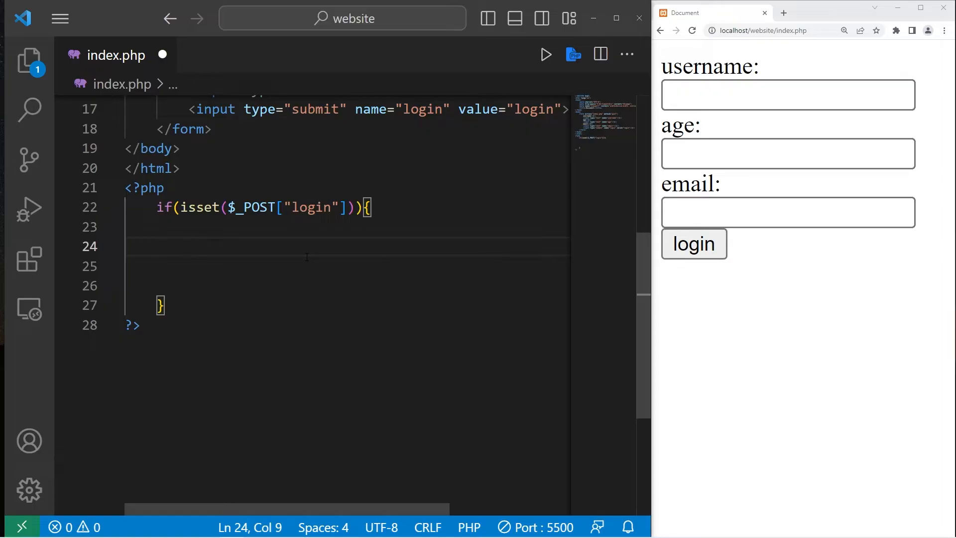
Step: Write $age = filter_input(INPUT_POST, "age", FILTER_VALIDATE_INT); inside the login check
text($)
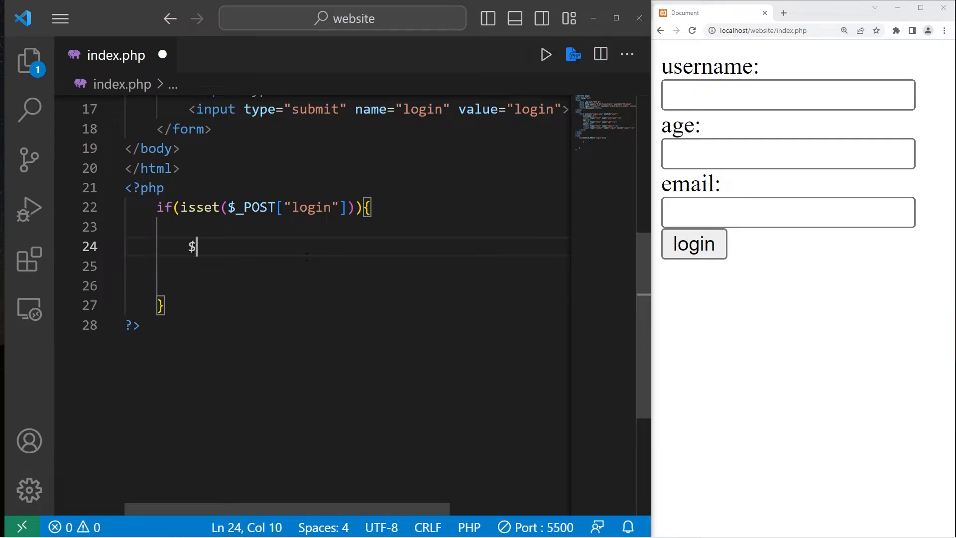
text(age =)
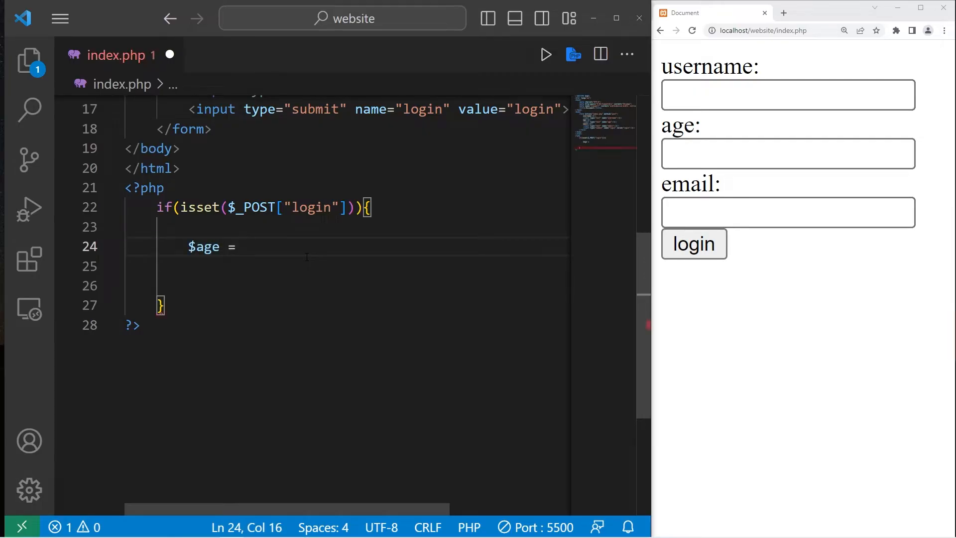
text(filter_)
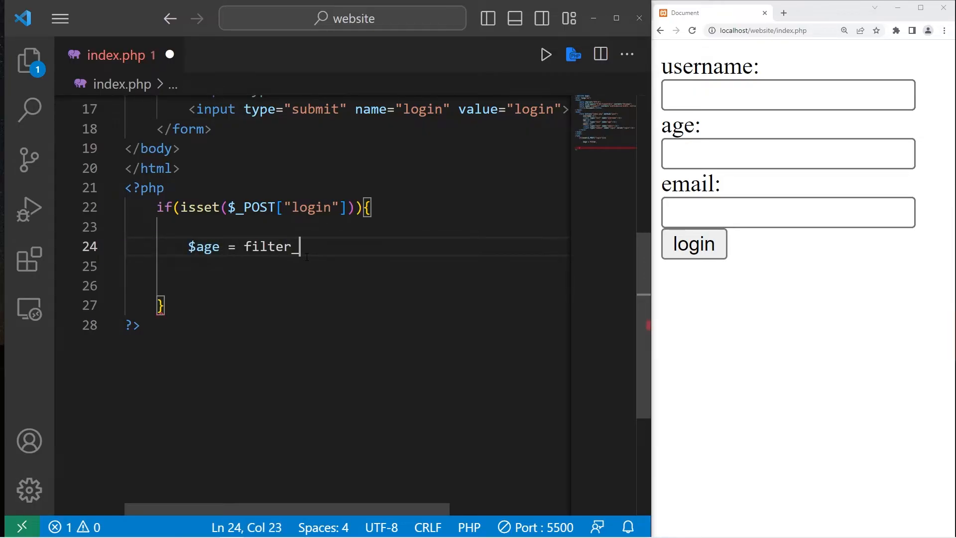
text(input();)
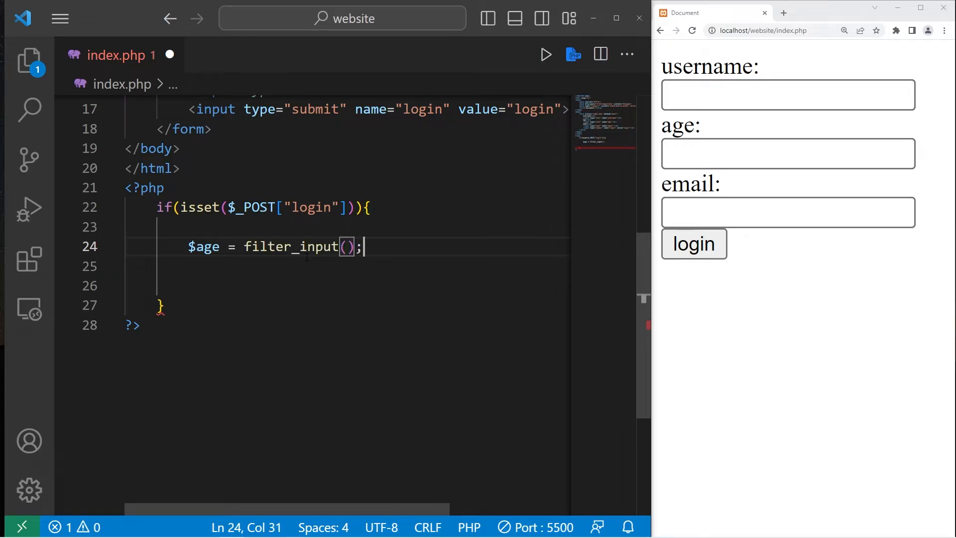
text(INPUT_POS)
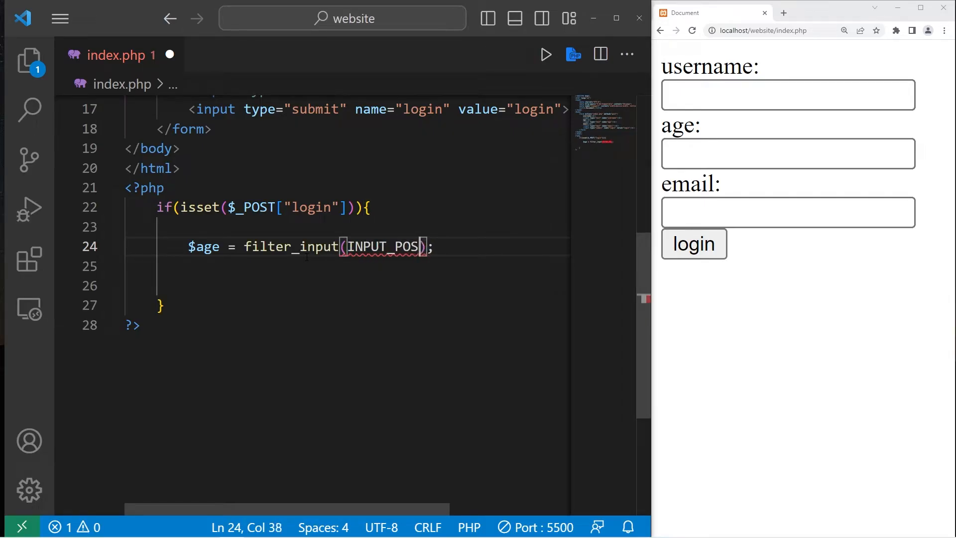
text(, "")
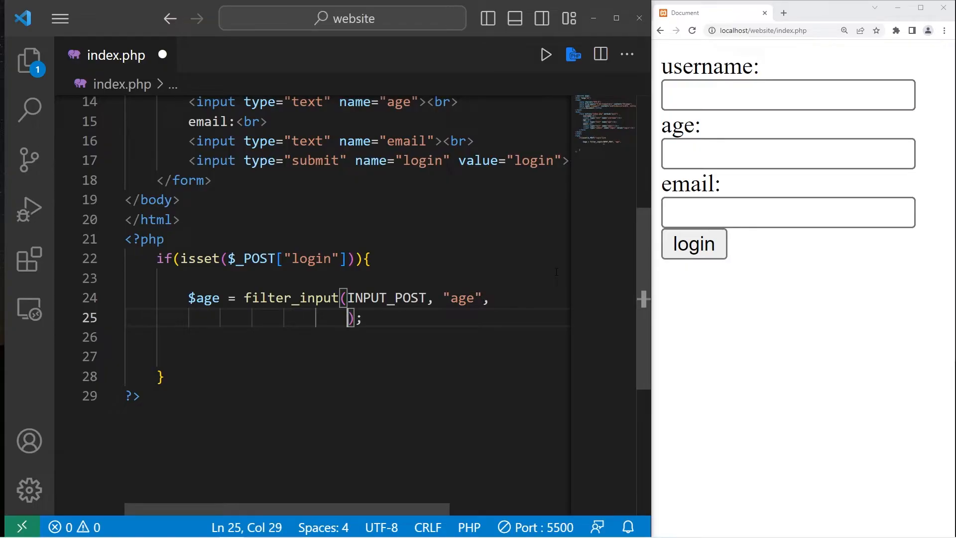
text(FILTER_VALIDATE_INT)
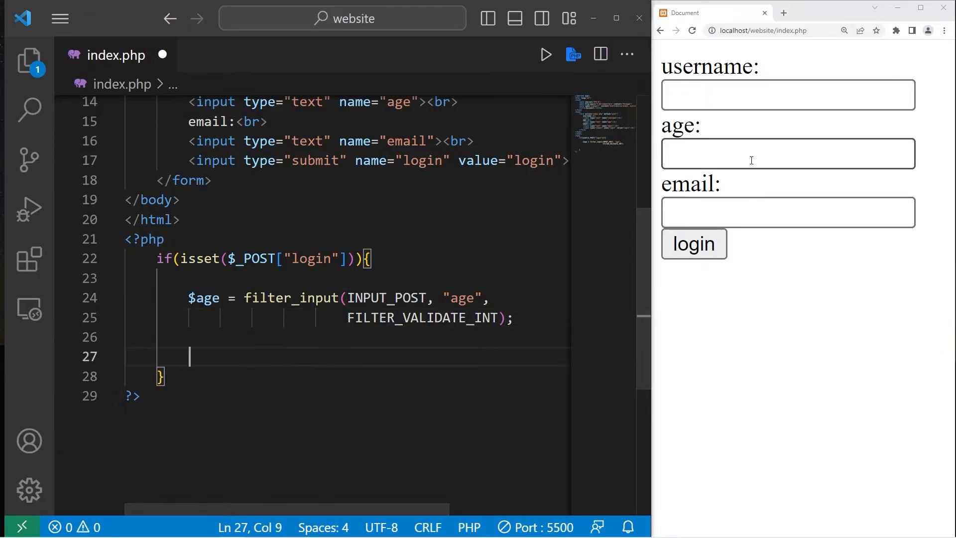
click(219, 298)
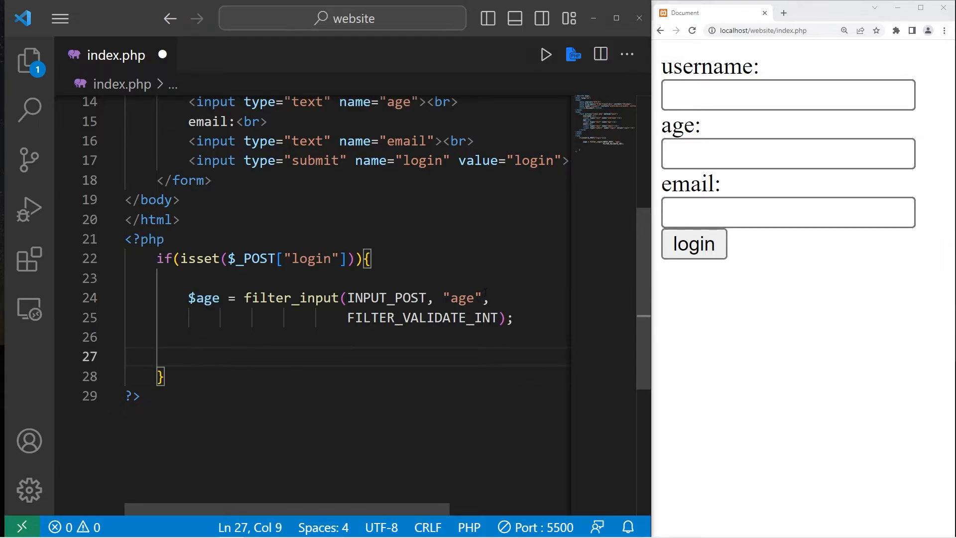
Step: Add an if(empty($age)) block echoing "That number wasn't valid"
text(if(){})
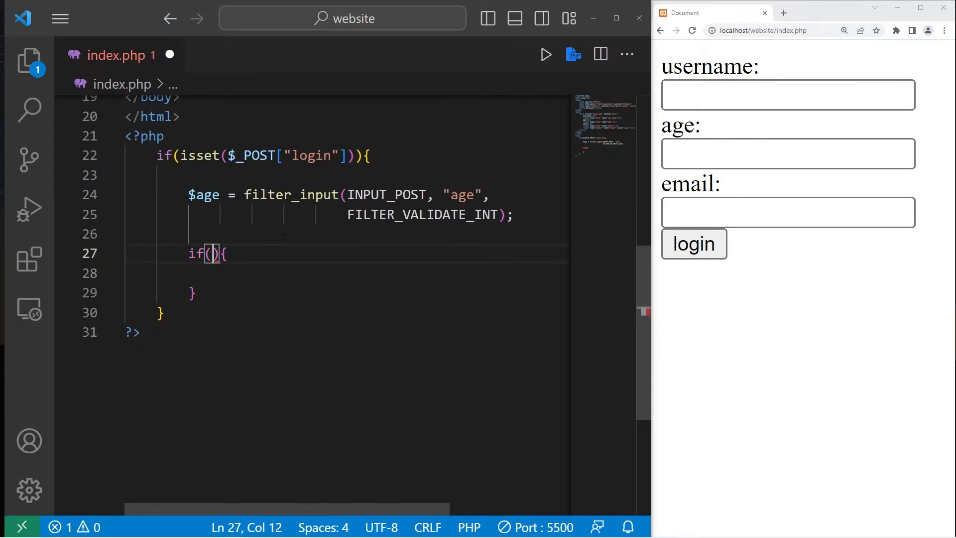
text(empty())
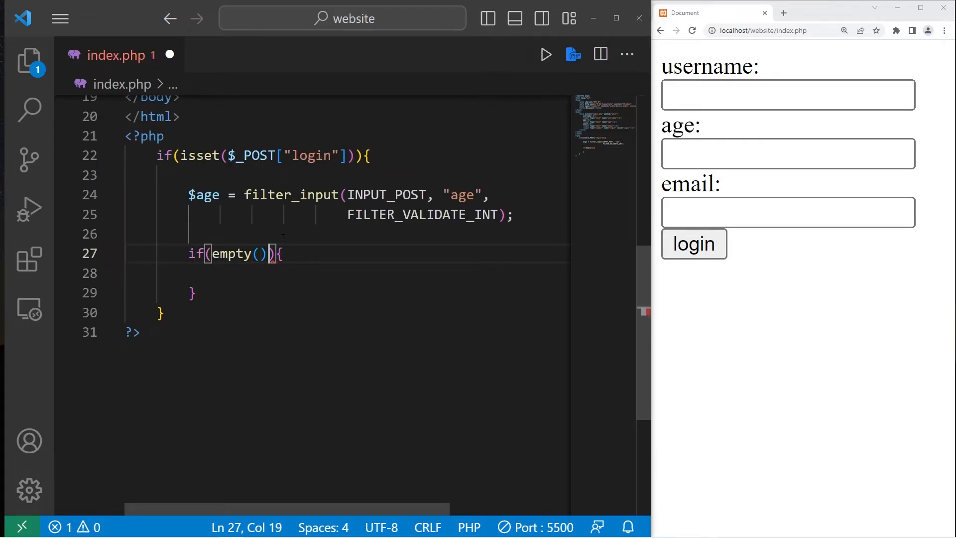
double_click(203, 195)
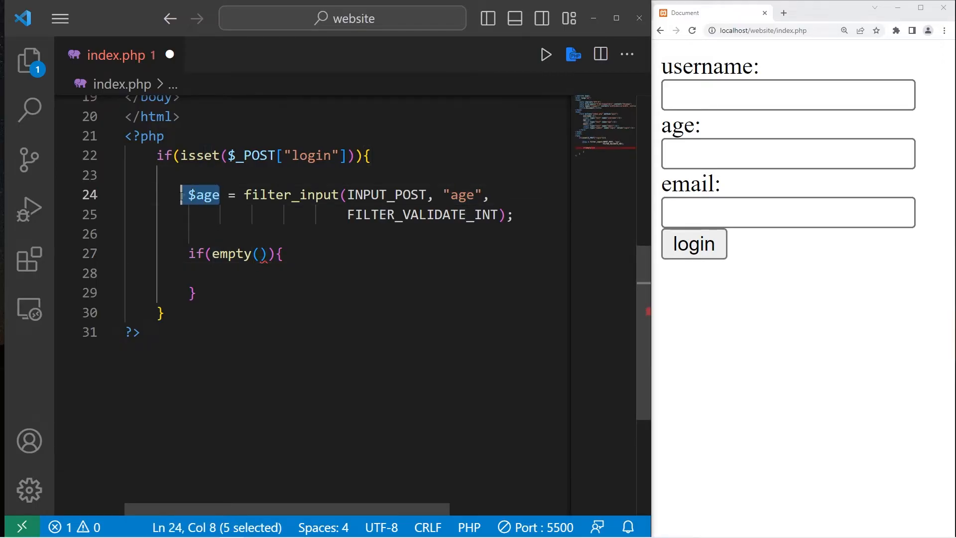
text($age)
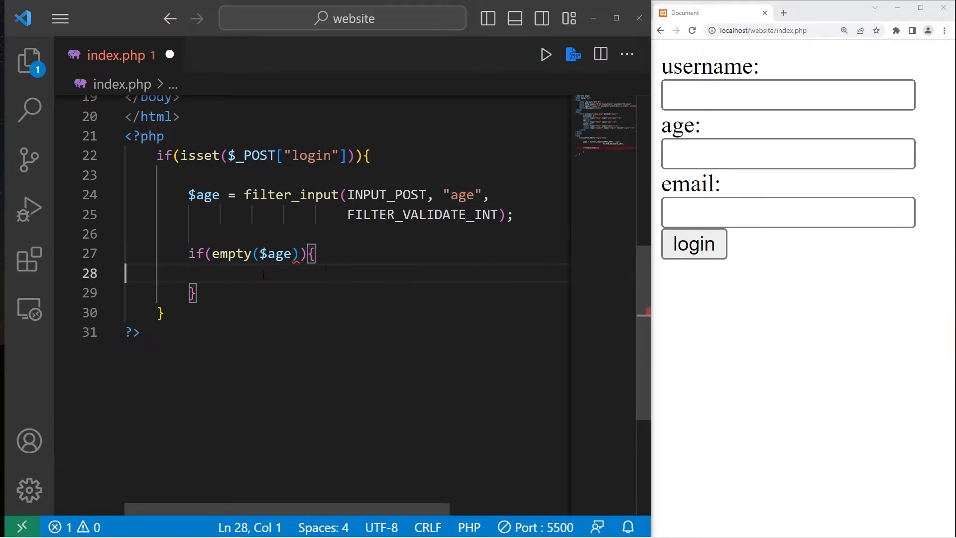
text(echo"";)
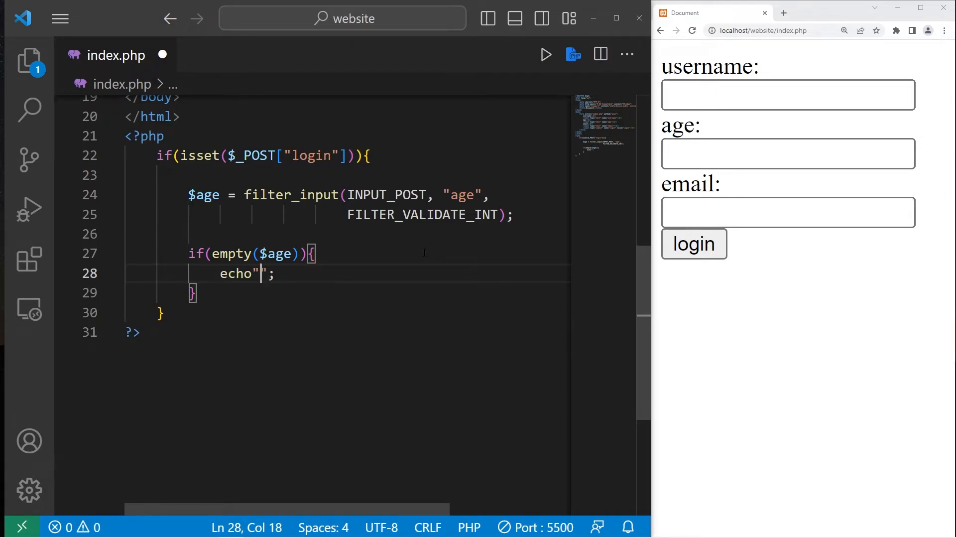
text(That number wasn't valid)
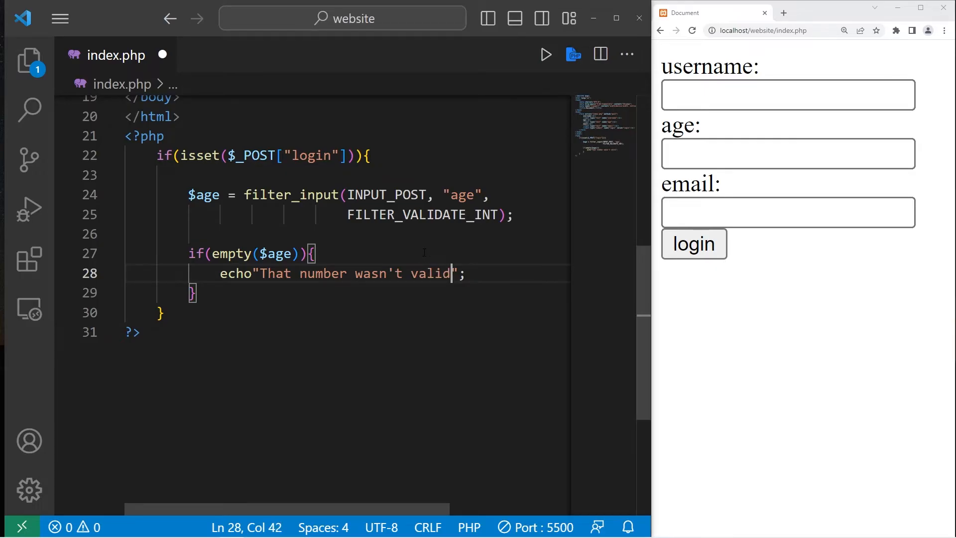
Step: Add an else block echoing "You are $age years old"
text(else{)
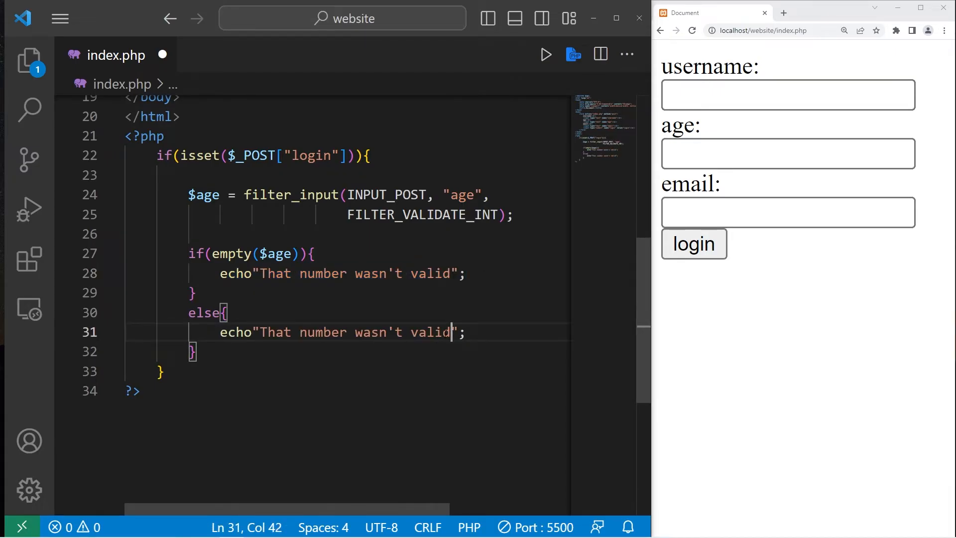
text(You ar";)
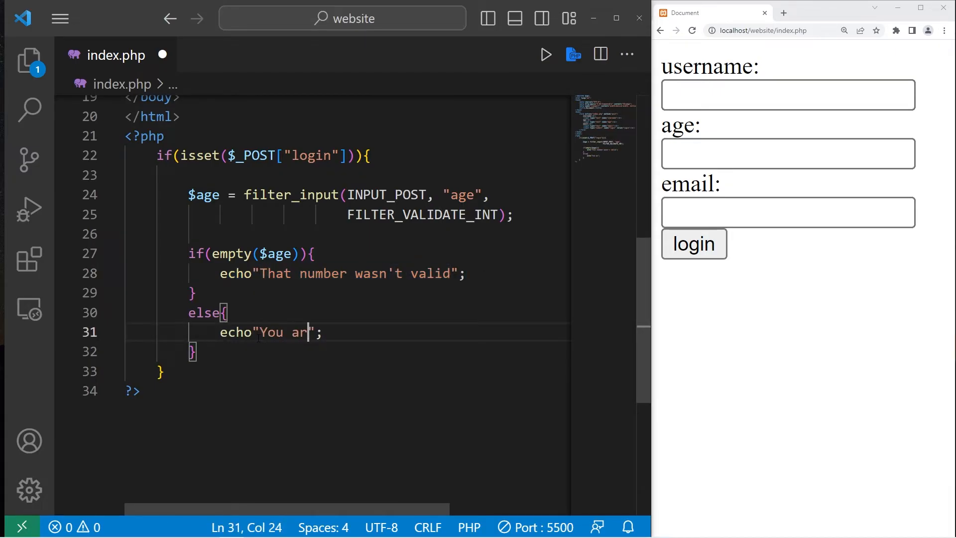
text(e $age years)
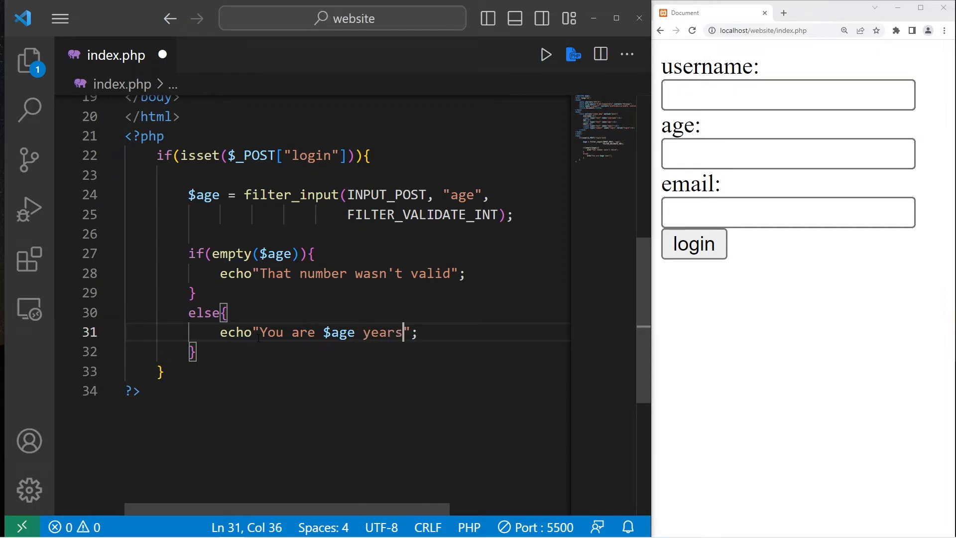
text(old)
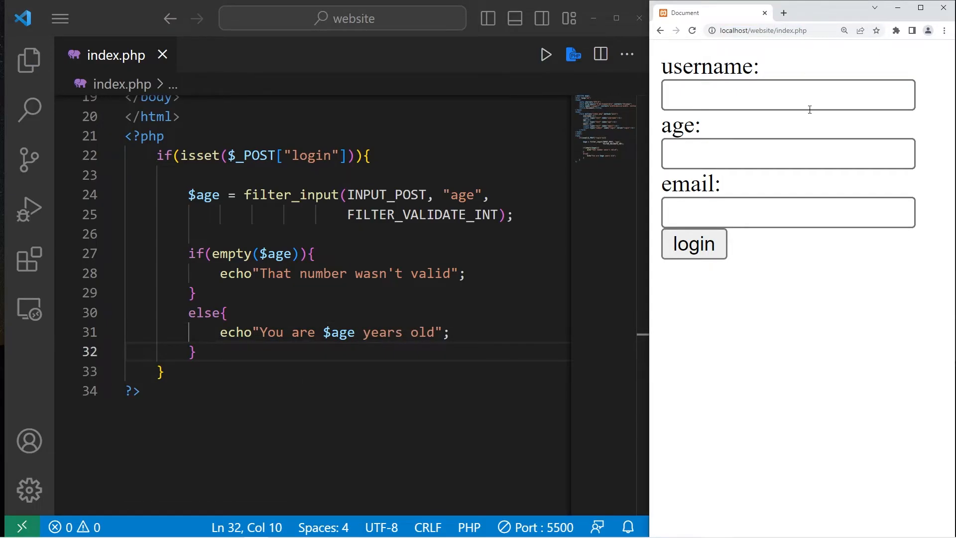
Step: Submit letters as the age in Chrome and see "That number wasn't valid" reported
click(788, 153)
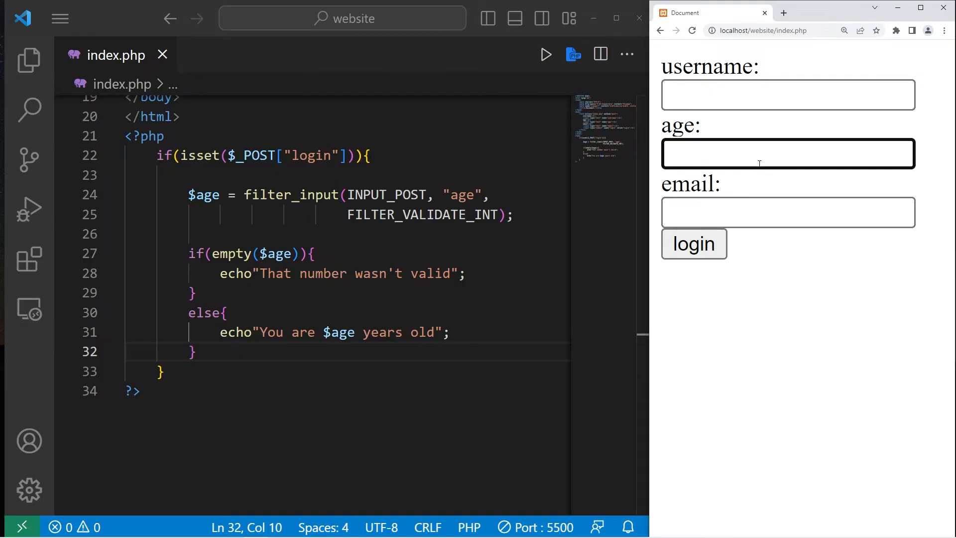
text(98udhgf9asdgf9adfa)
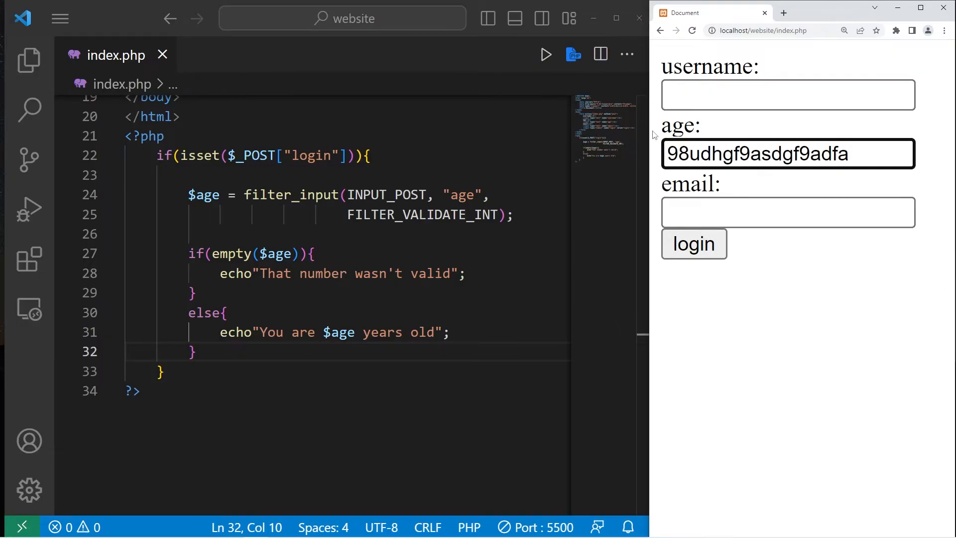
click(694, 243)
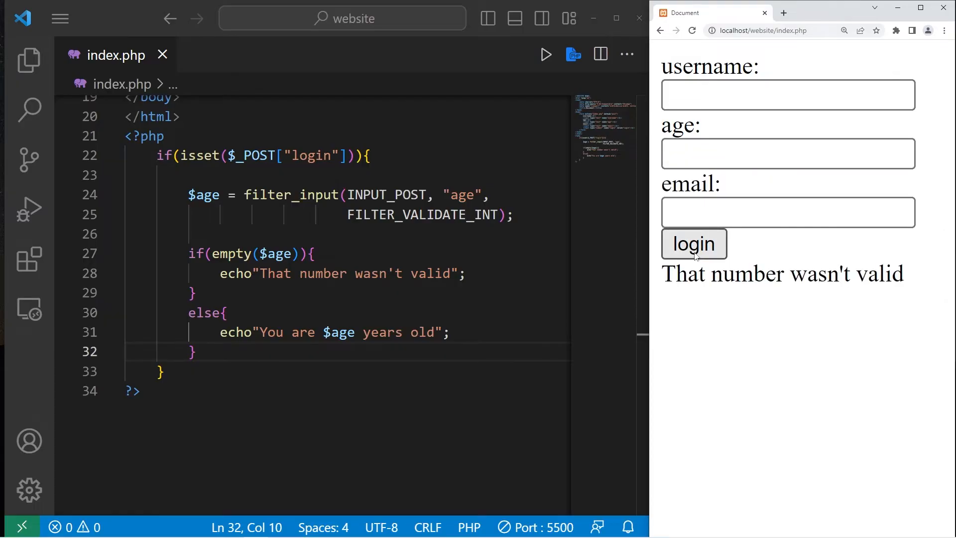
drag(674, 273, 905, 273)
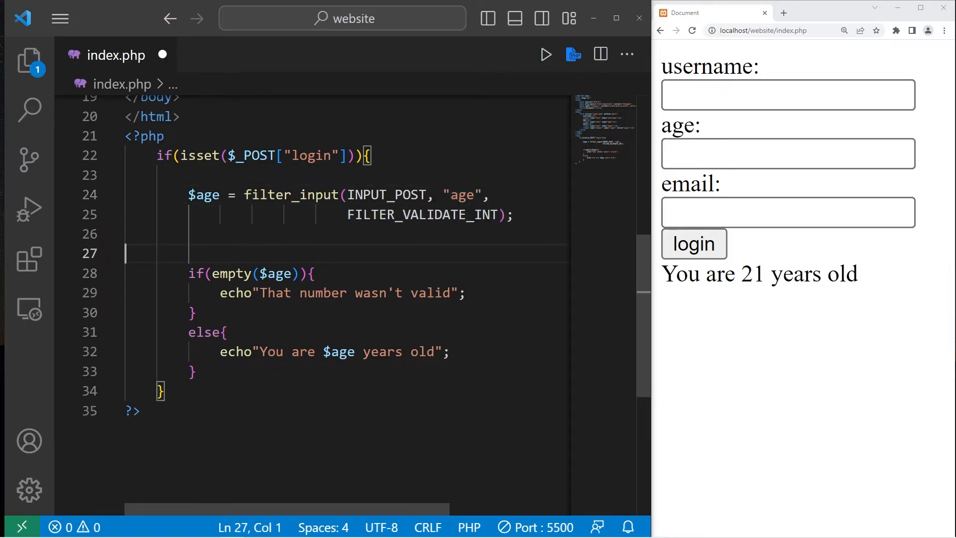
Step: Copy the age filter line and rename it to read "email" with FILTER_VALIDATE_EMAIL
double_click(420, 214)
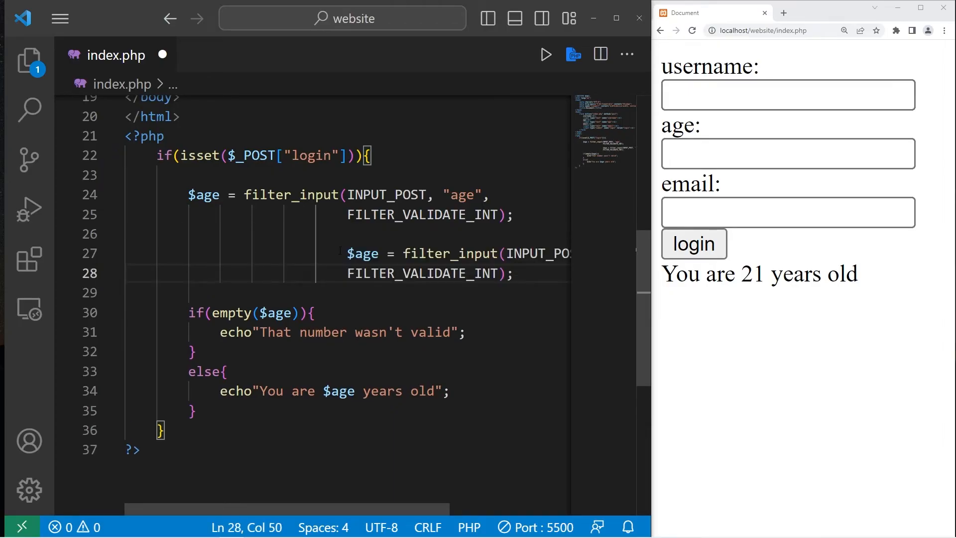
double_click(206, 254)
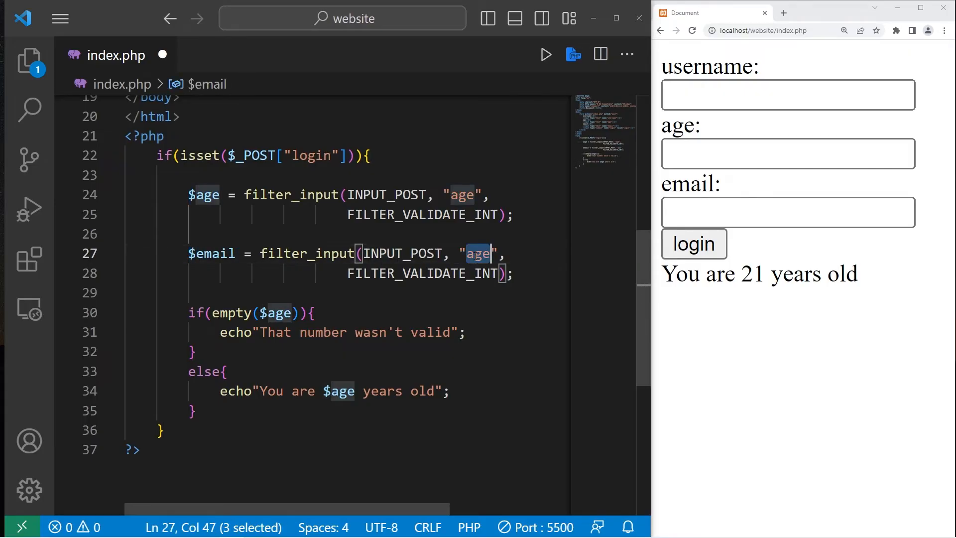
text(email)
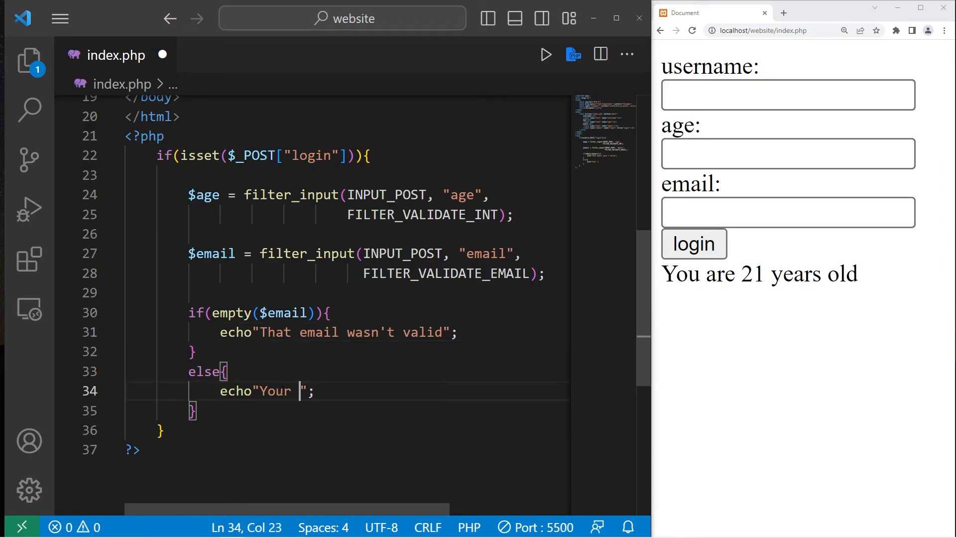
Step: Change the messages to echo "Your email is: {$email}" or "That email wasn't valid"
text(email is: {})
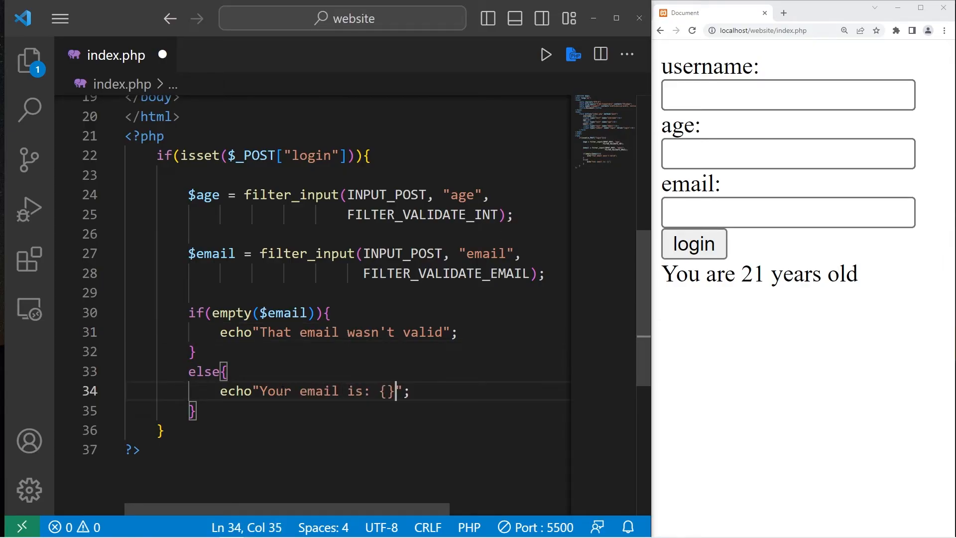
text($email)
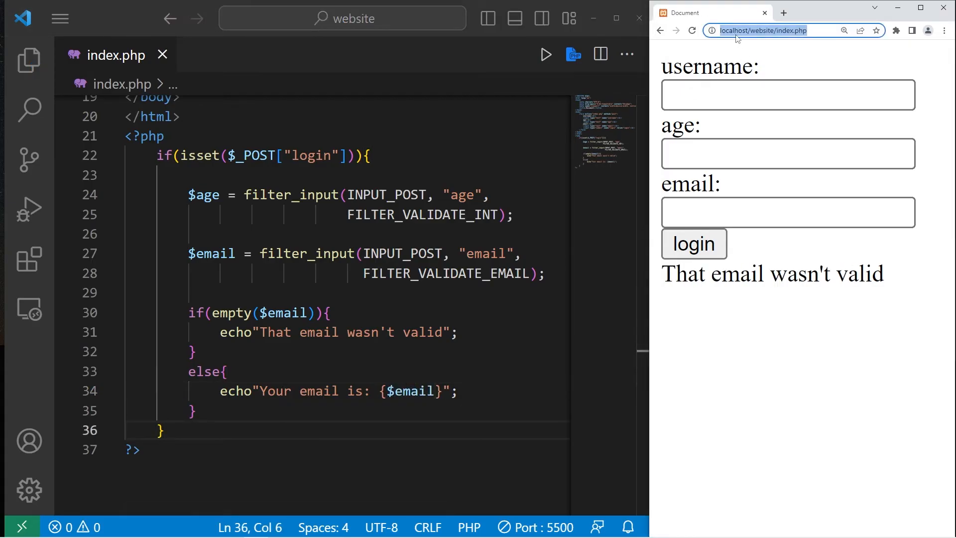
click(780, 212)
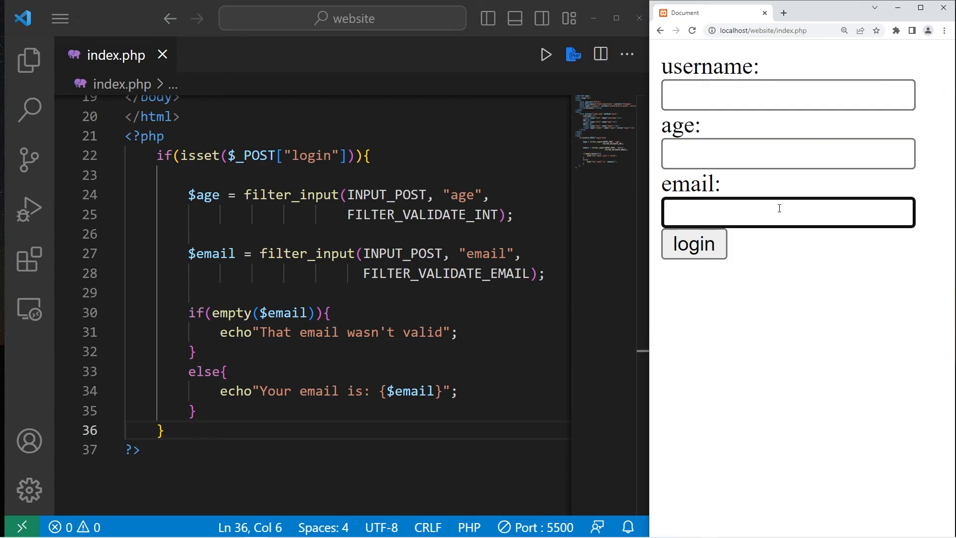
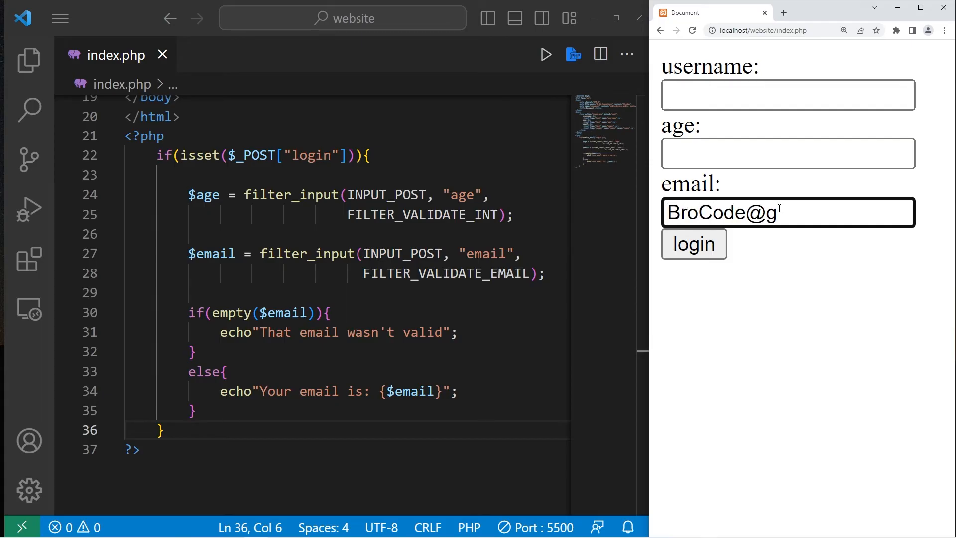
click(694, 243)
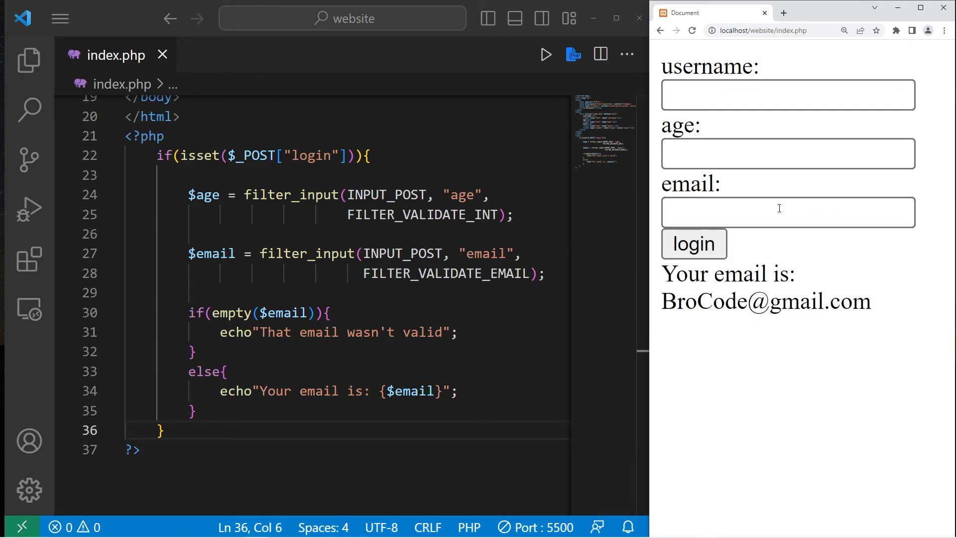
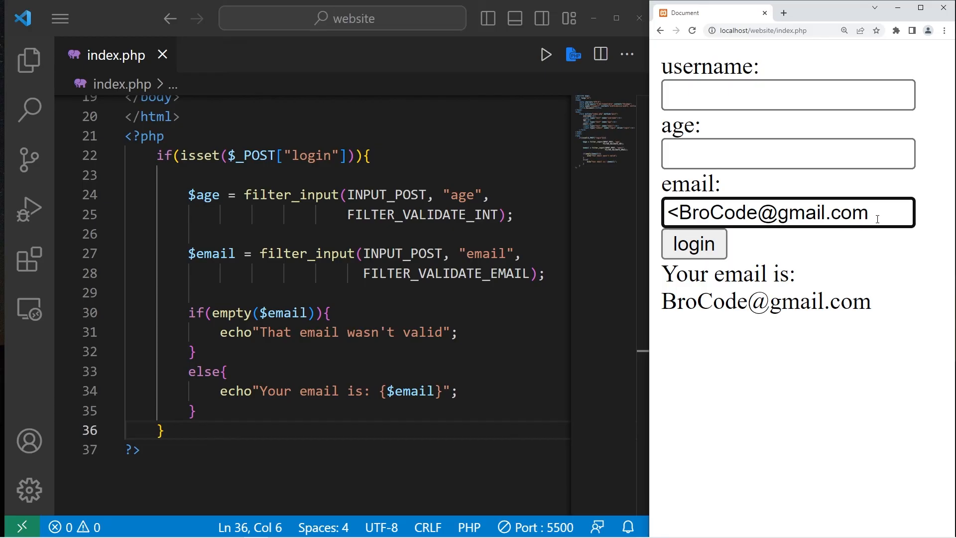
Step: Submit the same address wrapped in < > and () to get "That email wasn't valid"
text(>)
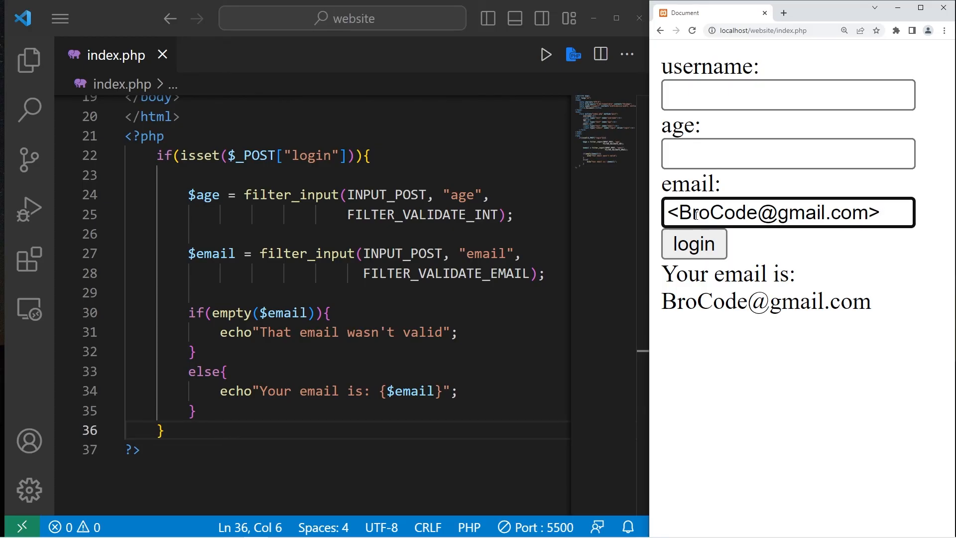
text(())
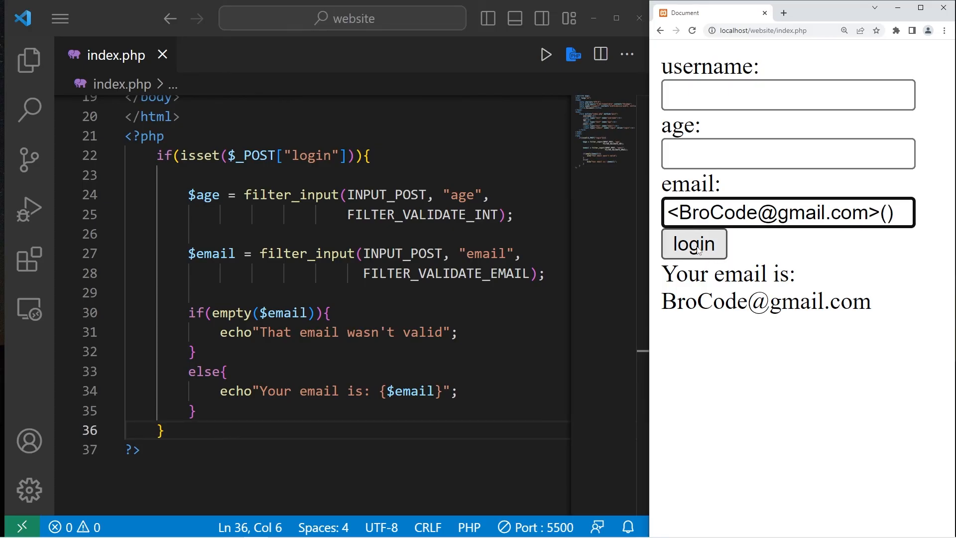
click(694, 244)
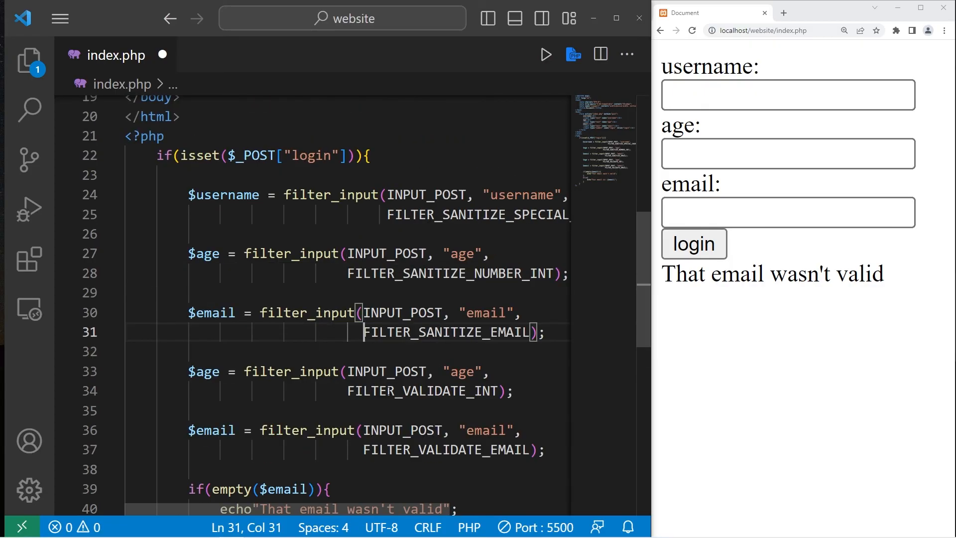
Step: Add sanitize filter_input lines for username, age and email above the validate statements
scroll(down, 3)
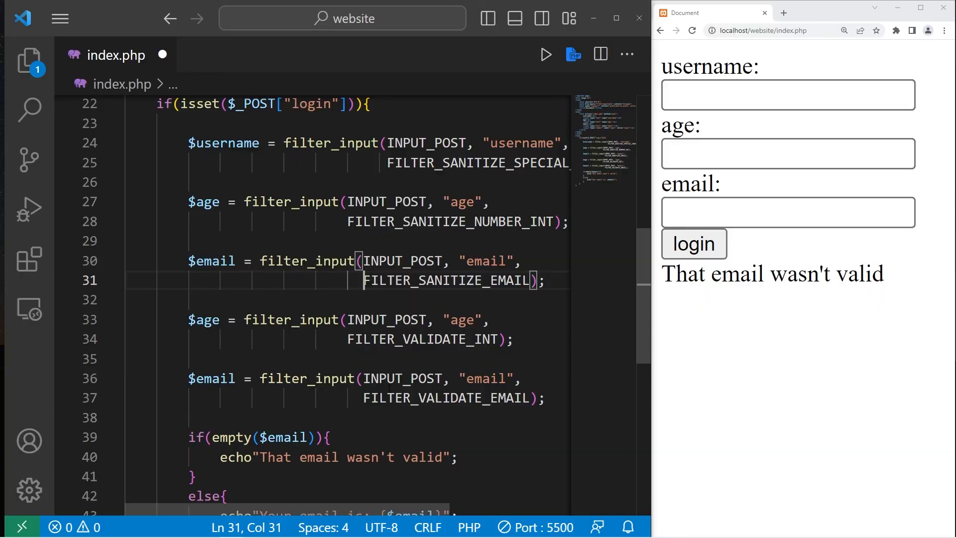